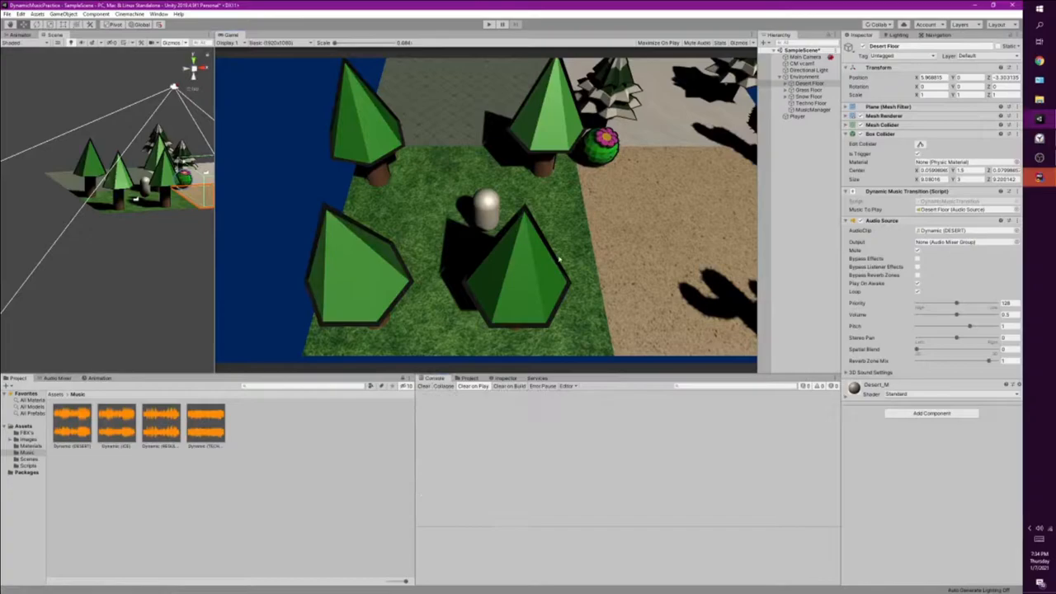
Create the Environment group of ground planes and start a new folder in Assets
left_click(158, 14)
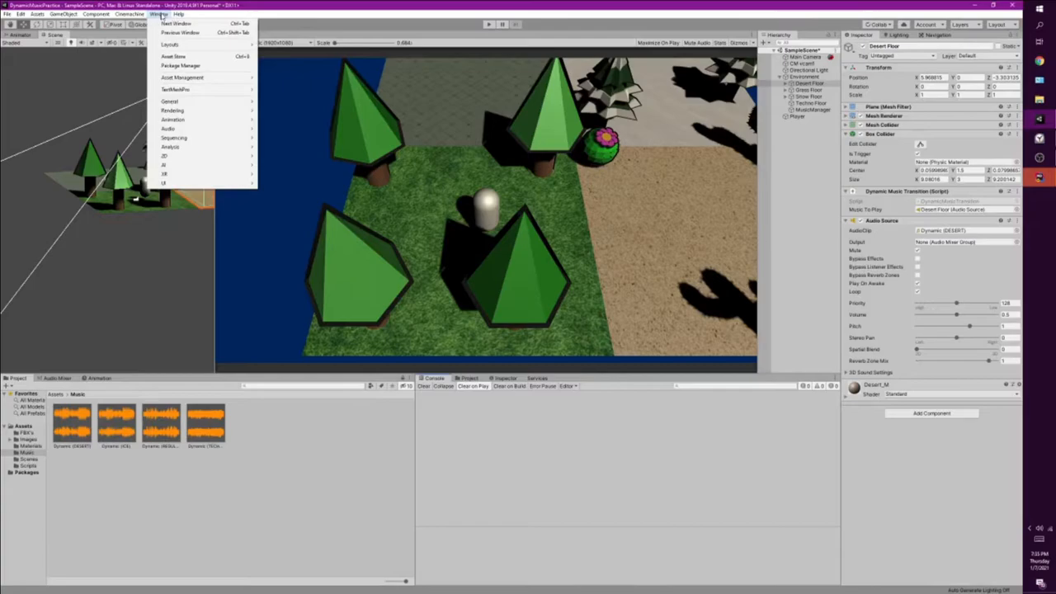
left_click(182, 66)
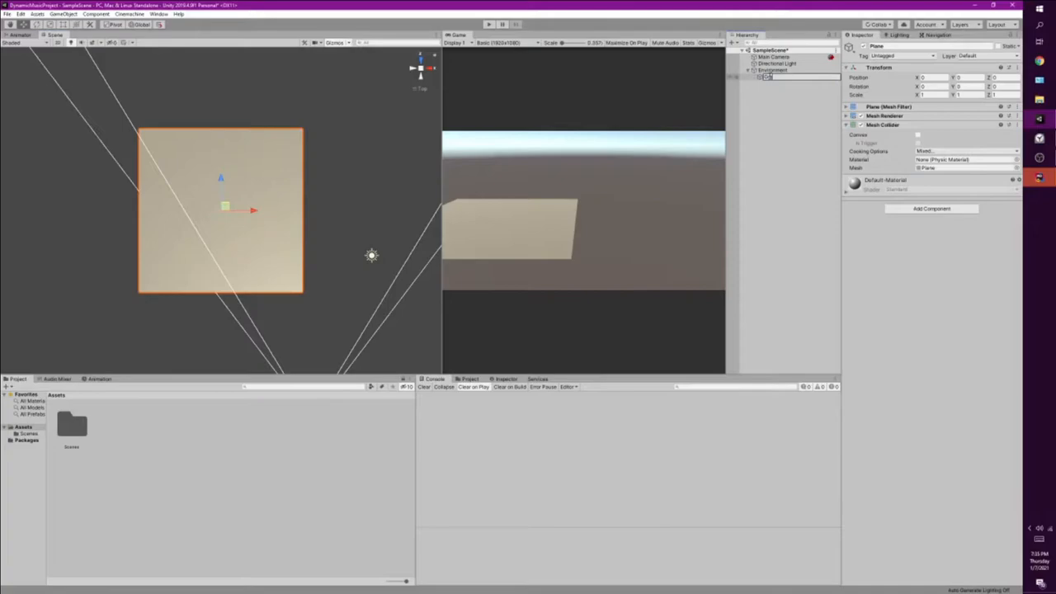
left_click(769, 82)
type("Materials")
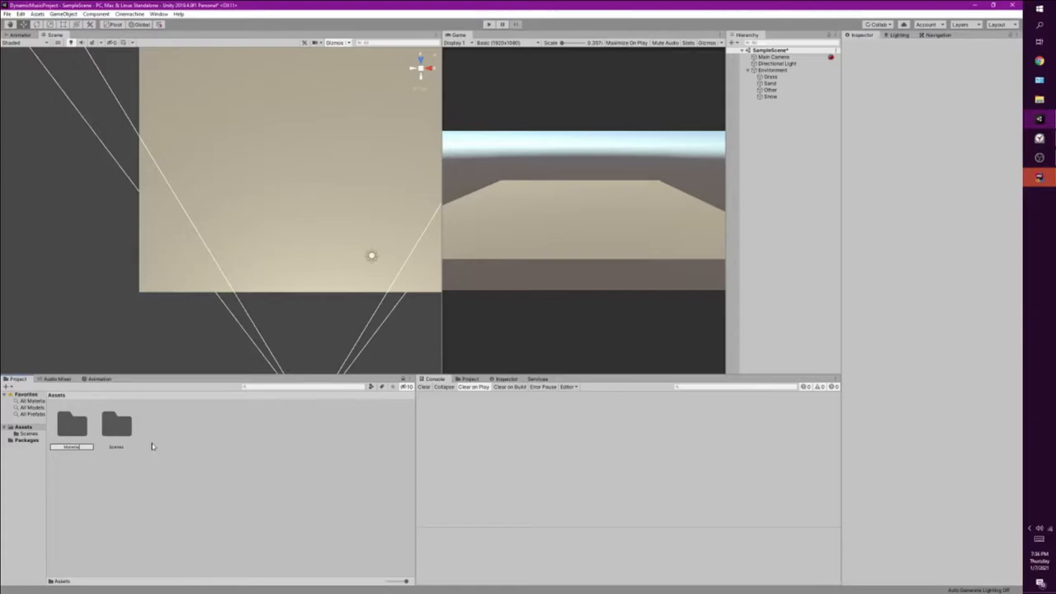
Create a new material in the Materials folder and give the Sand plane the sand material
right_click(152, 445)
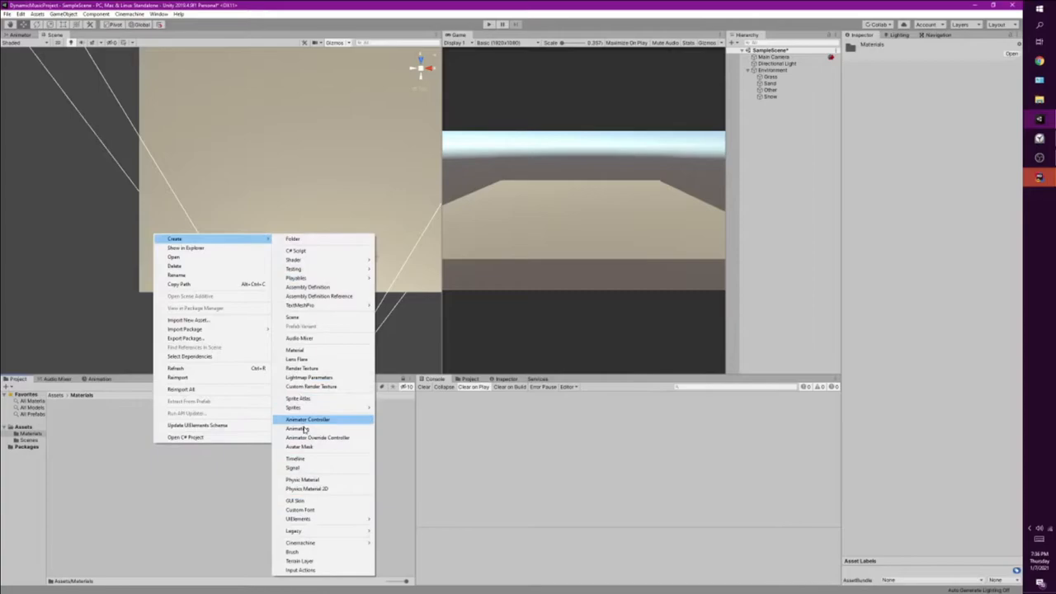
left_click(293, 350)
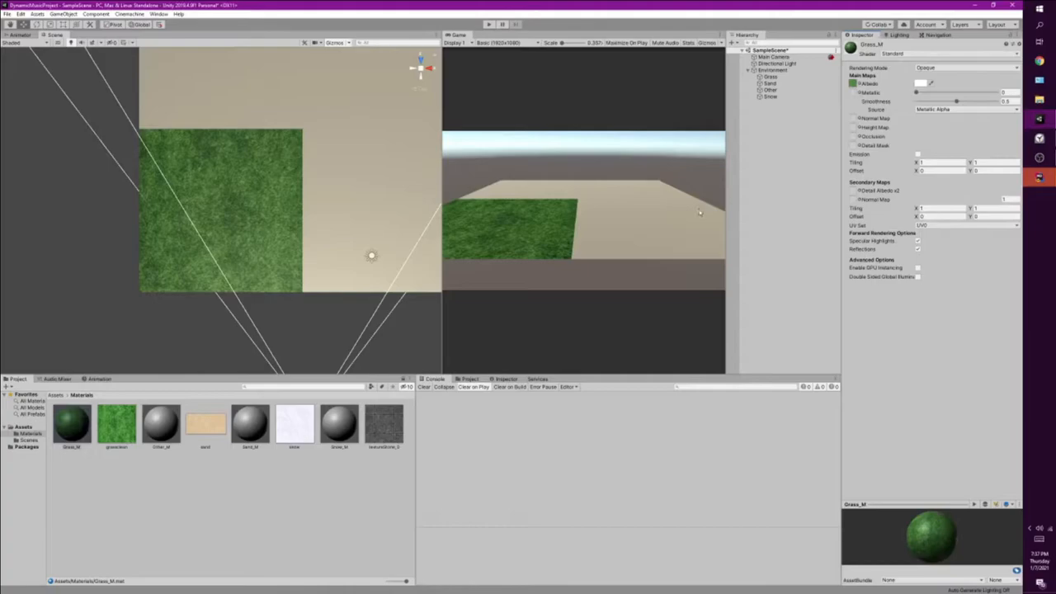
left_click(371, 206)
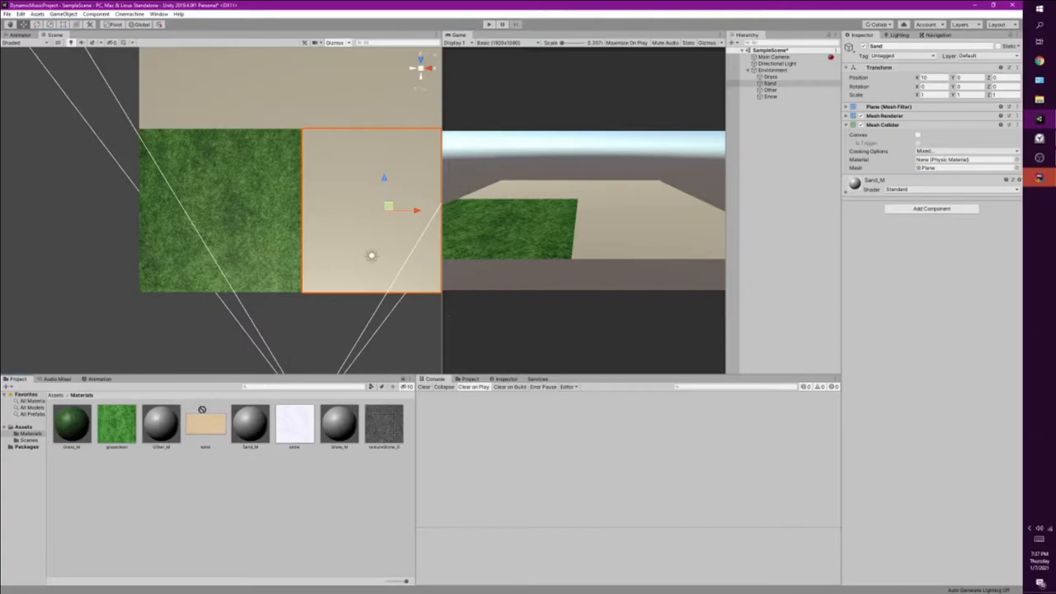
left_click(340, 422)
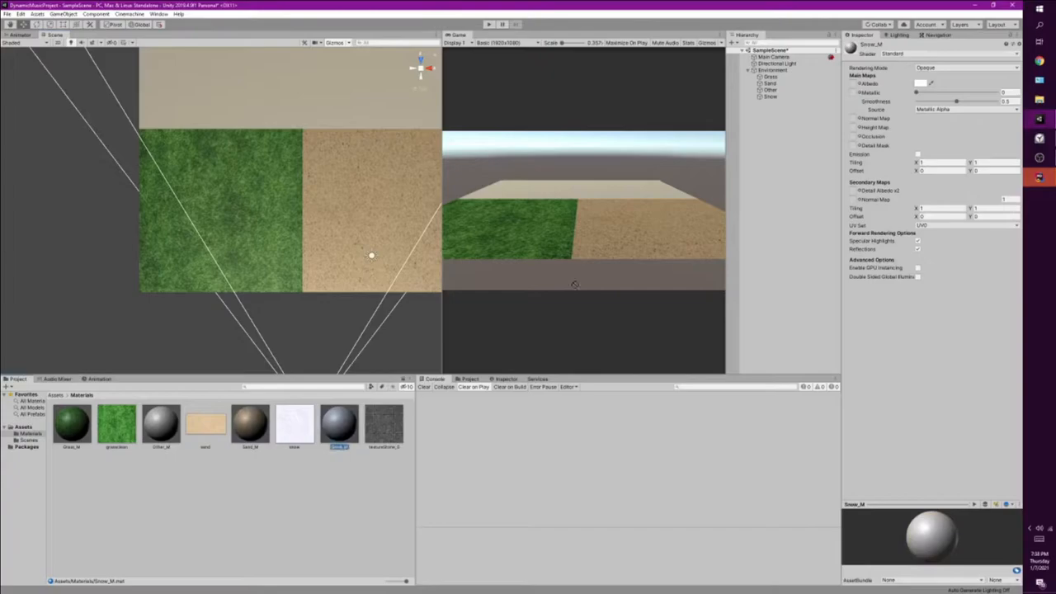
left_click(162, 422)
type("Music Manager")
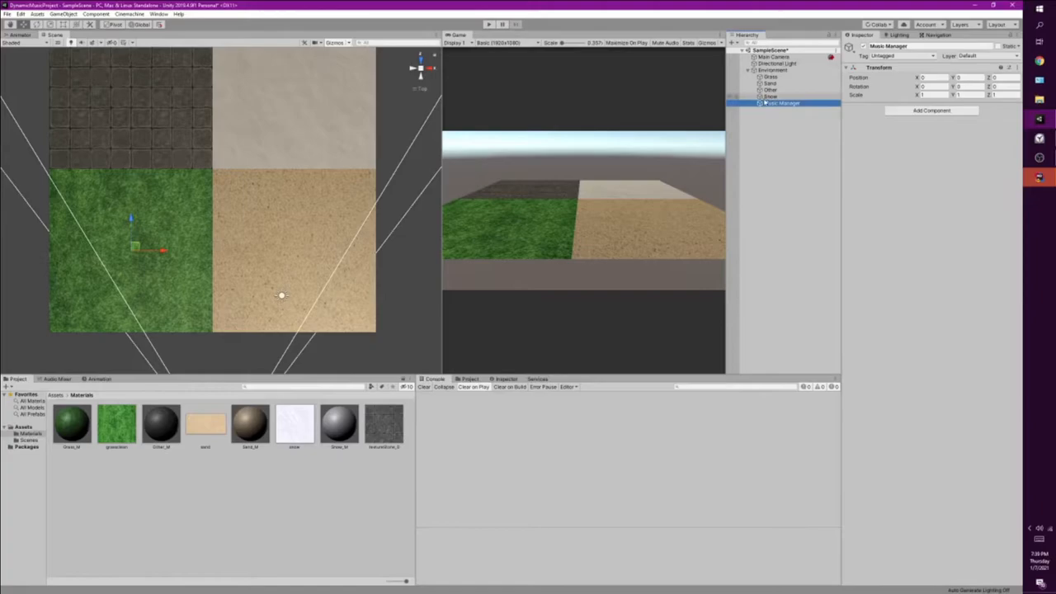
Add a Capsule named Player to the scene with a Rigidbody component
right_click(779, 102)
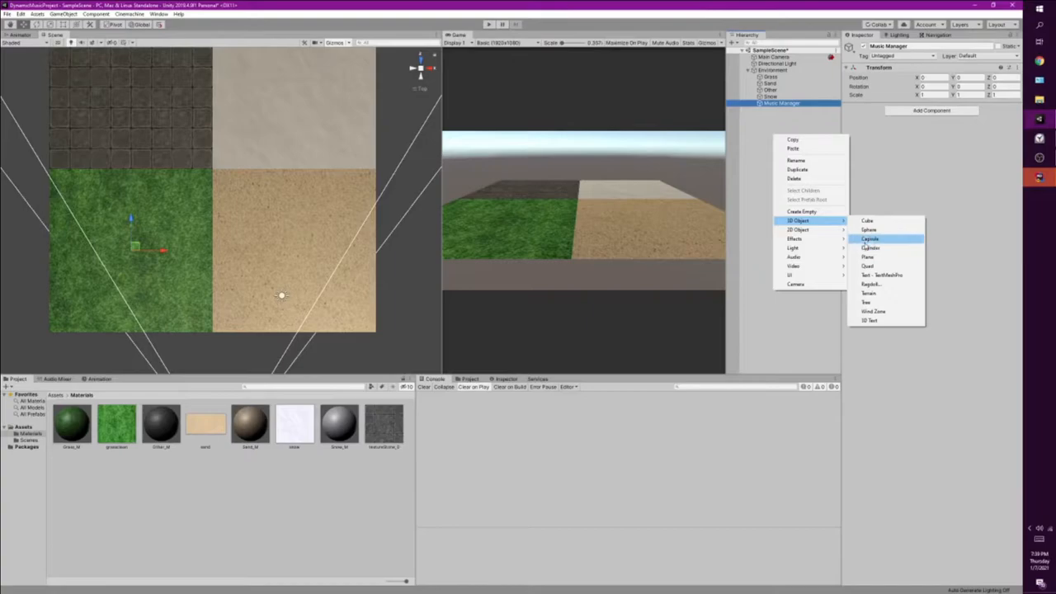
left_click(871, 238)
type("Rigi")
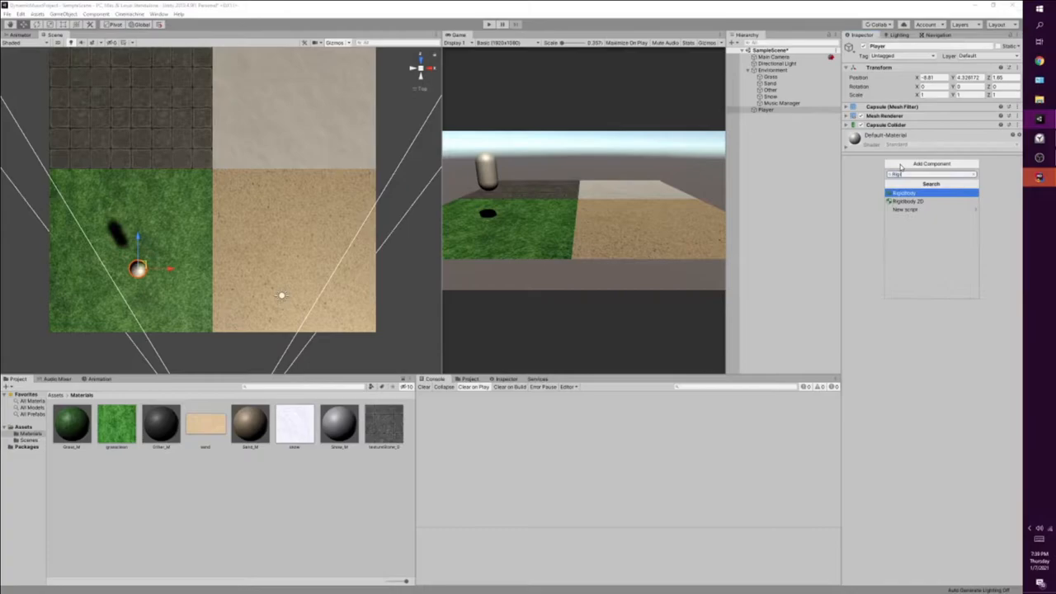
left_click(904, 191)
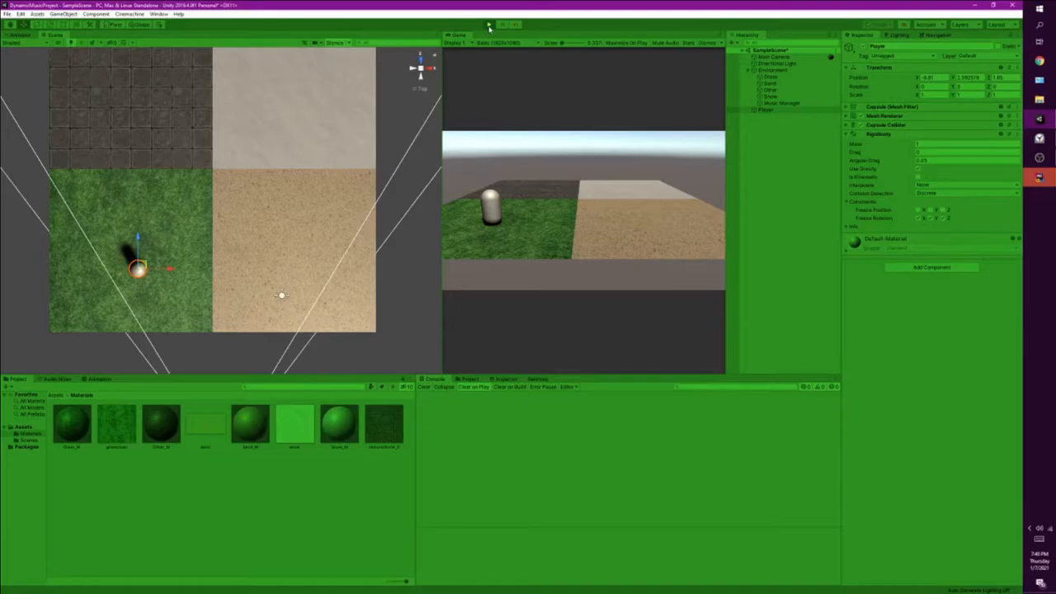
left_click(129, 14)
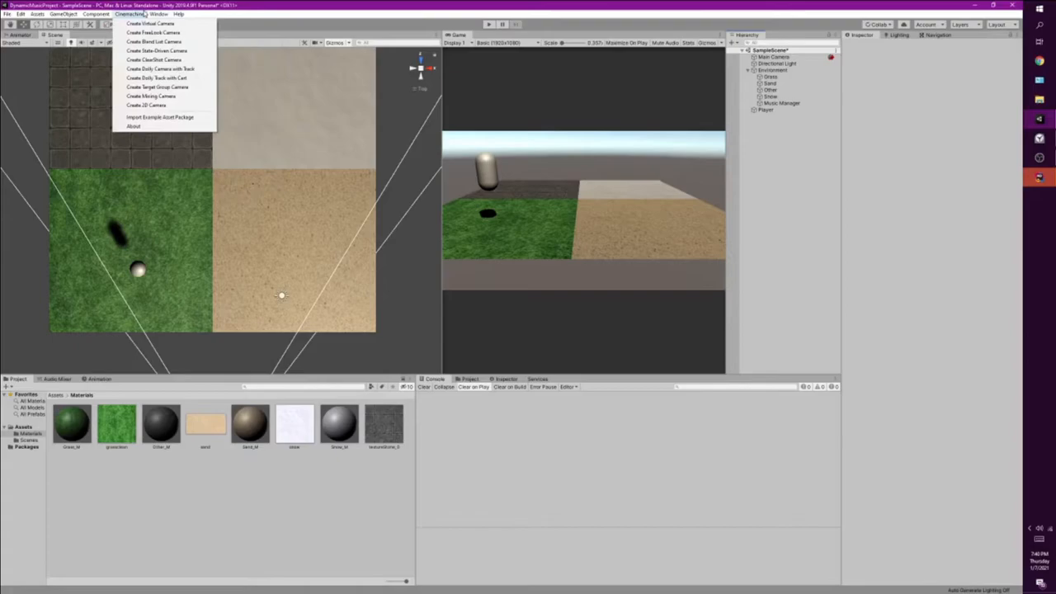
Create a Cinemachine virtual camera that follows and looks at the Player
left_click(150, 23)
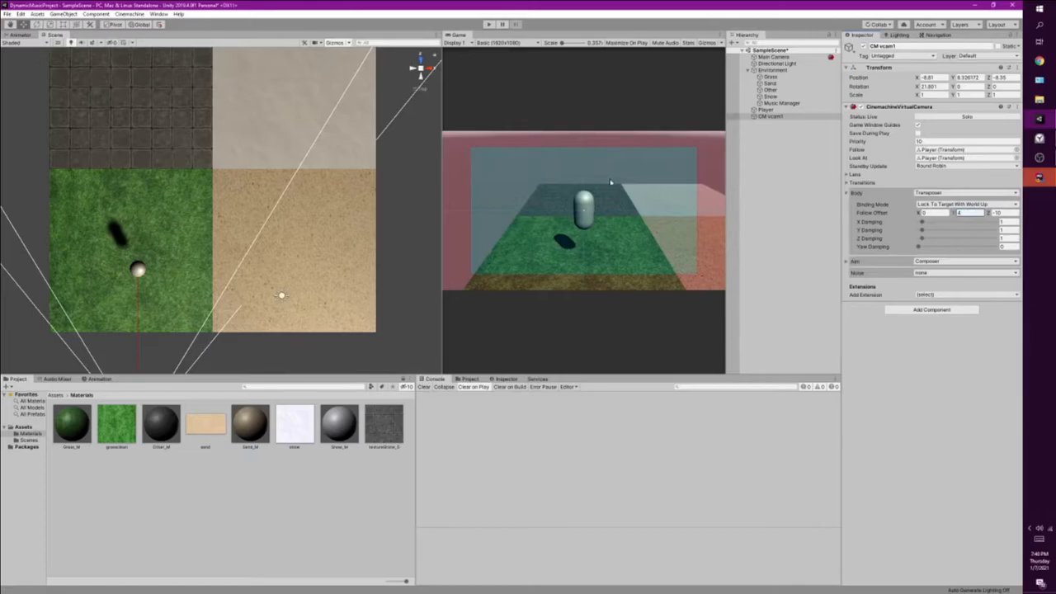
left_click(488, 25)
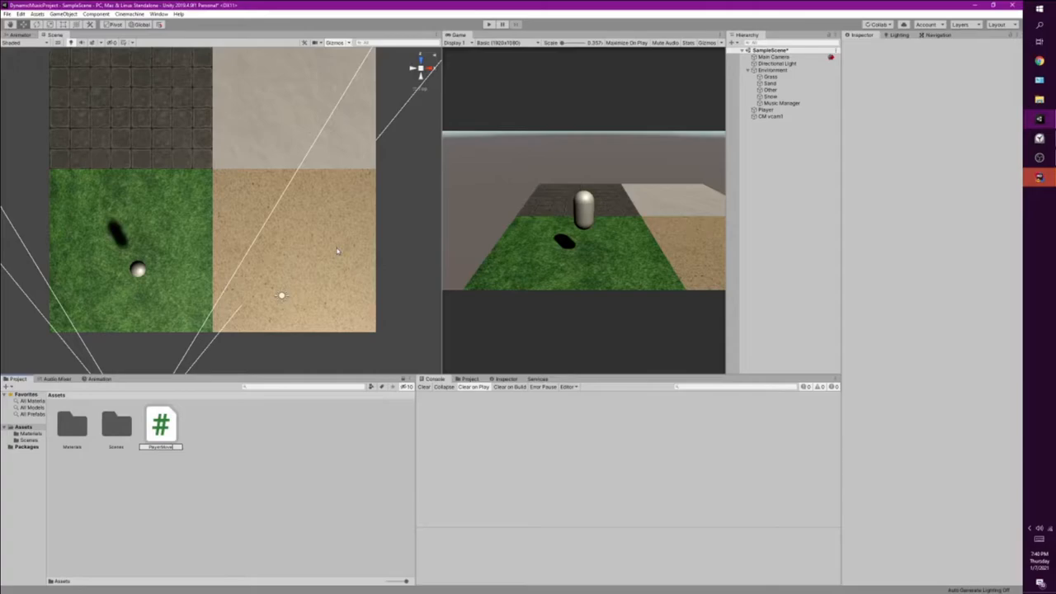
Create a C# script named PlayerMovement in the Assets folder
left_click(162, 424)
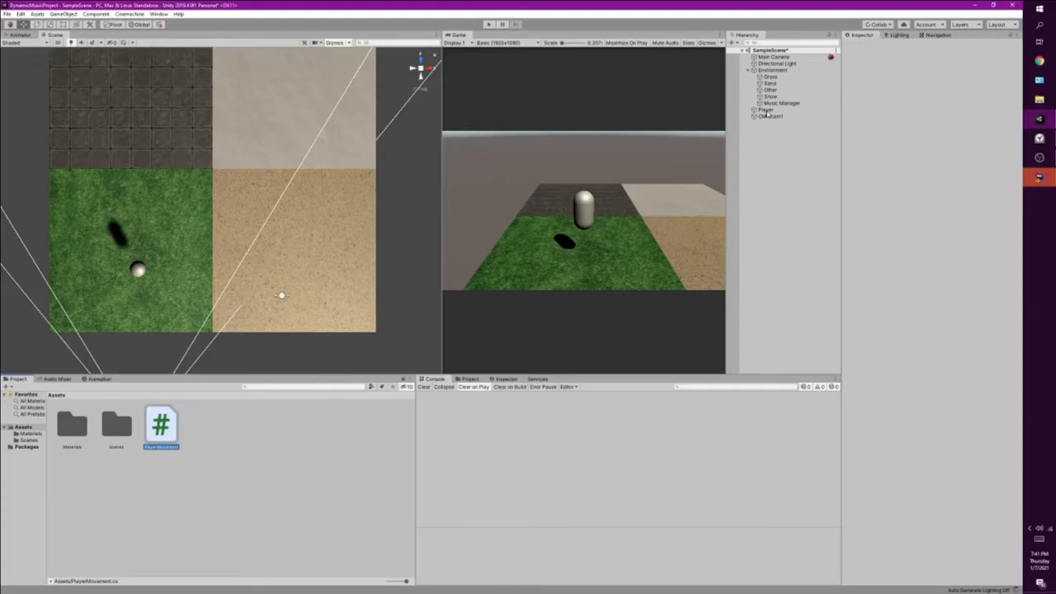
left_click(765, 109)
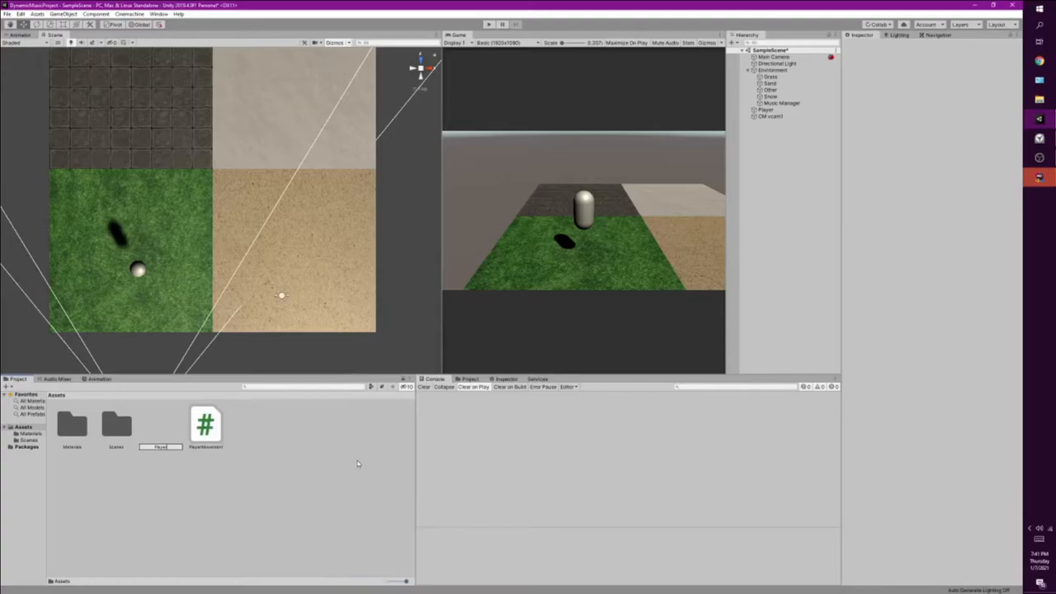
Select the PlayerMove input actions asset to show its import settings
double_click(160, 422)
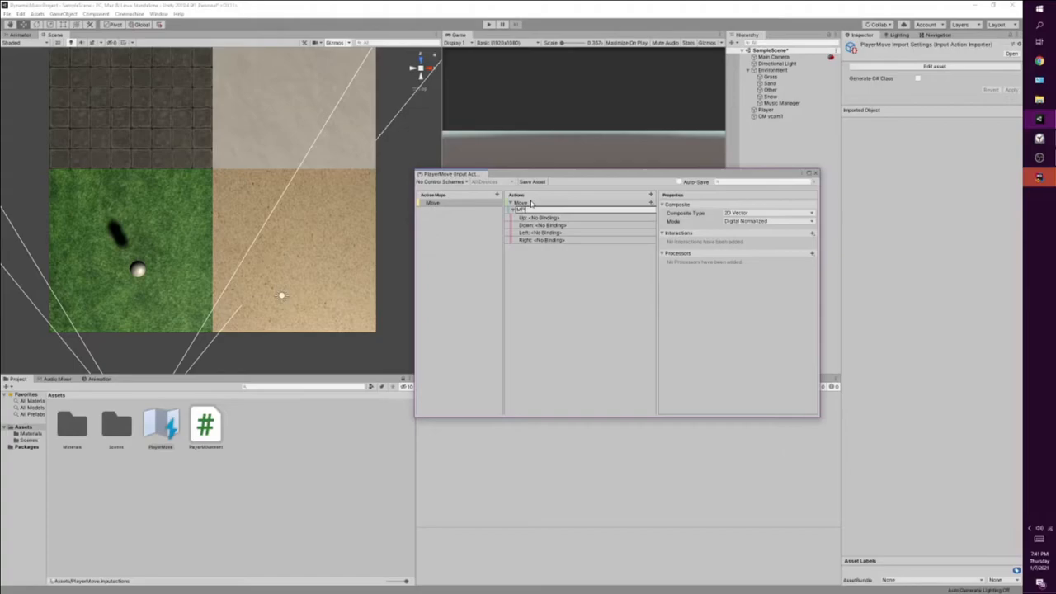
left_click(541, 217)
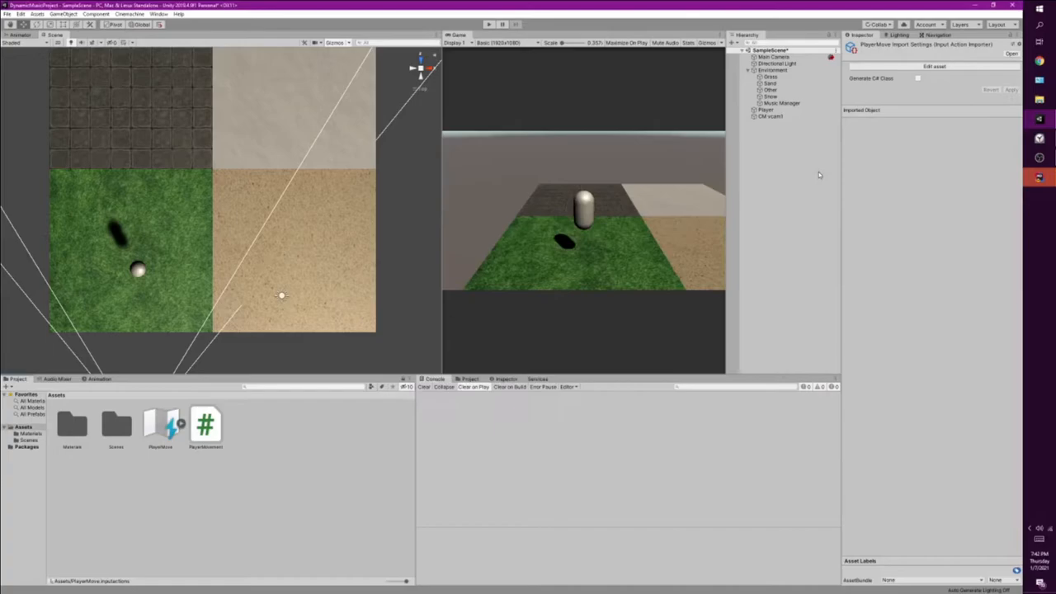
Enable Generate C# Class on the input actions with class name PlayerMoveControls
left_click(917, 80)
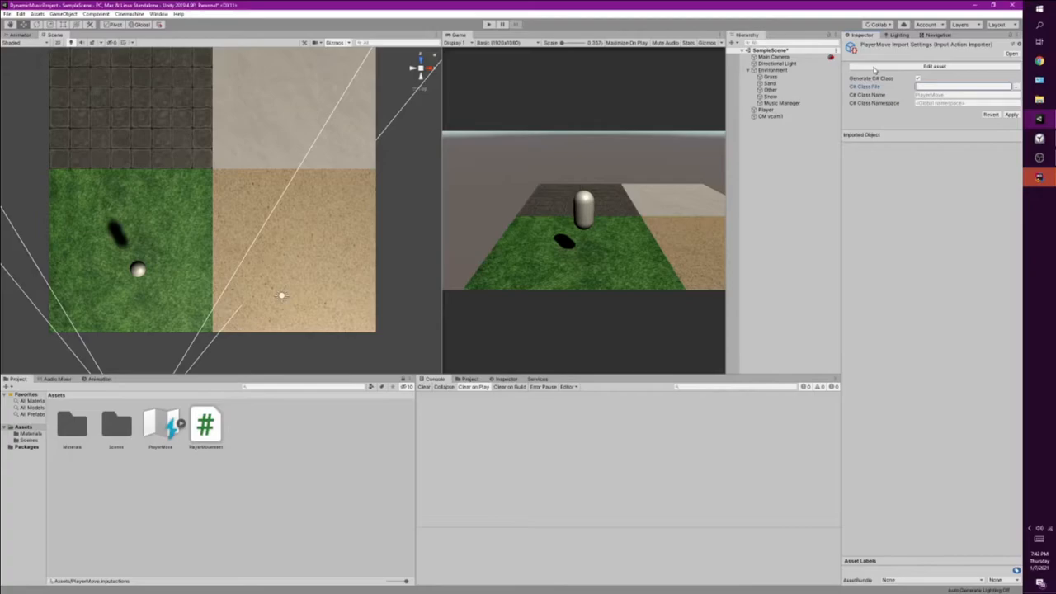
type("PlayerMoveControl")
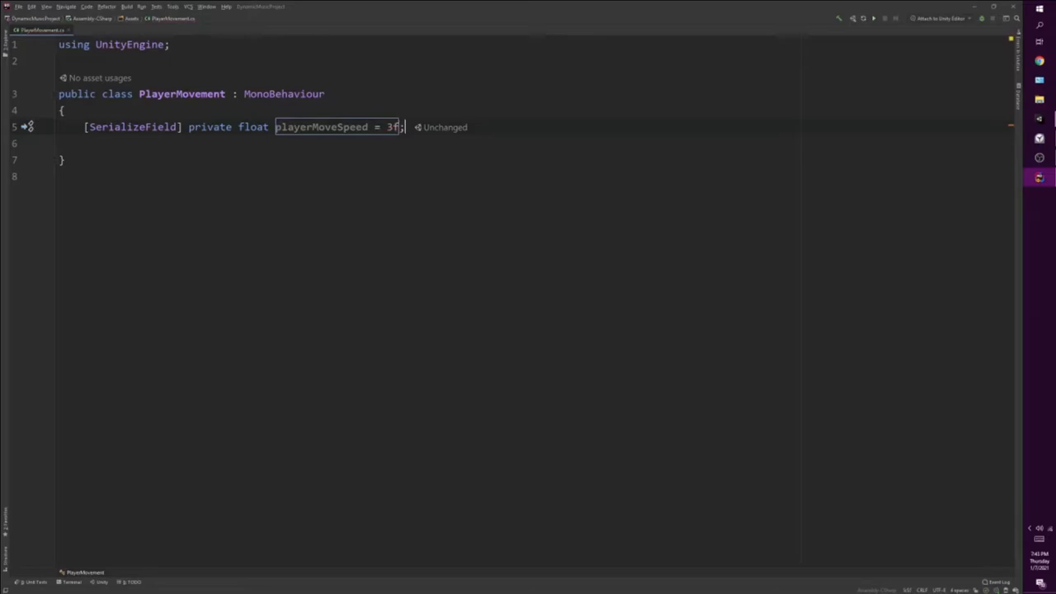
Declare private bool _isMove = false and a private PlayerMoveControls _playerMoveControls field
type("private bool")
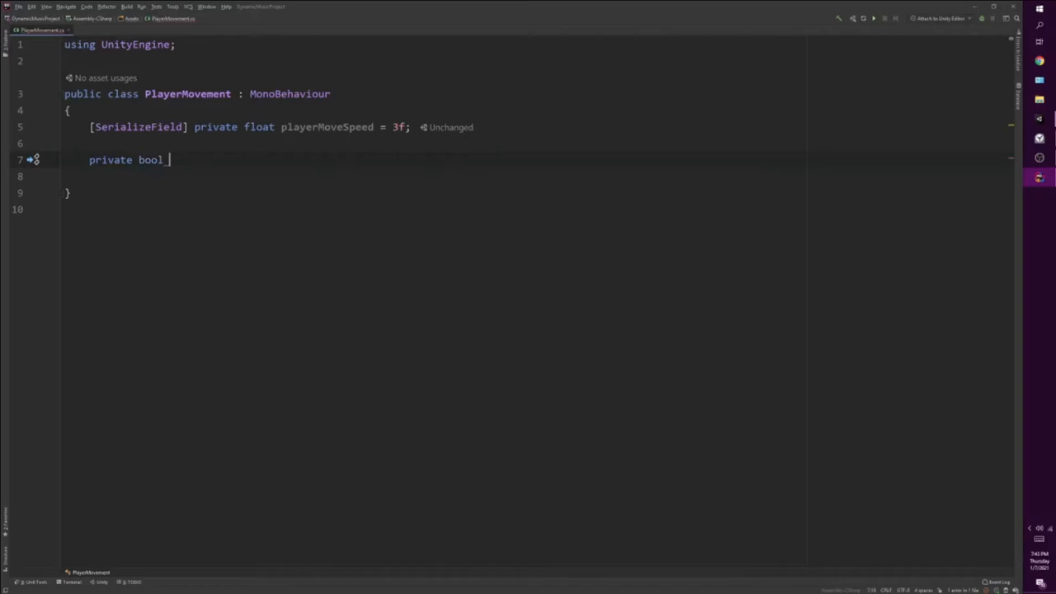
type("_isMove = false;")
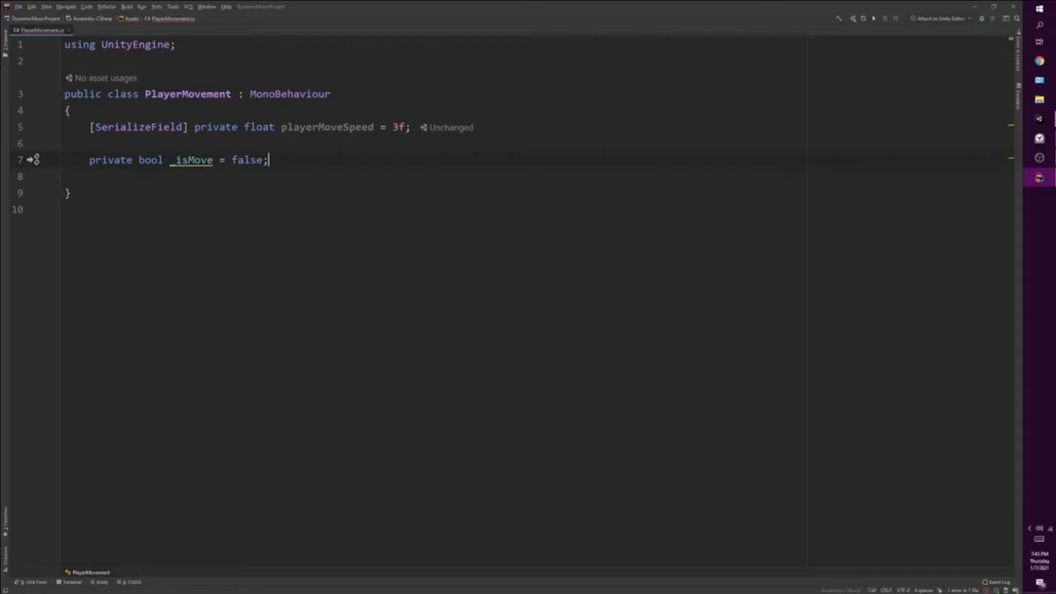
type("private PlayerMoveControls")
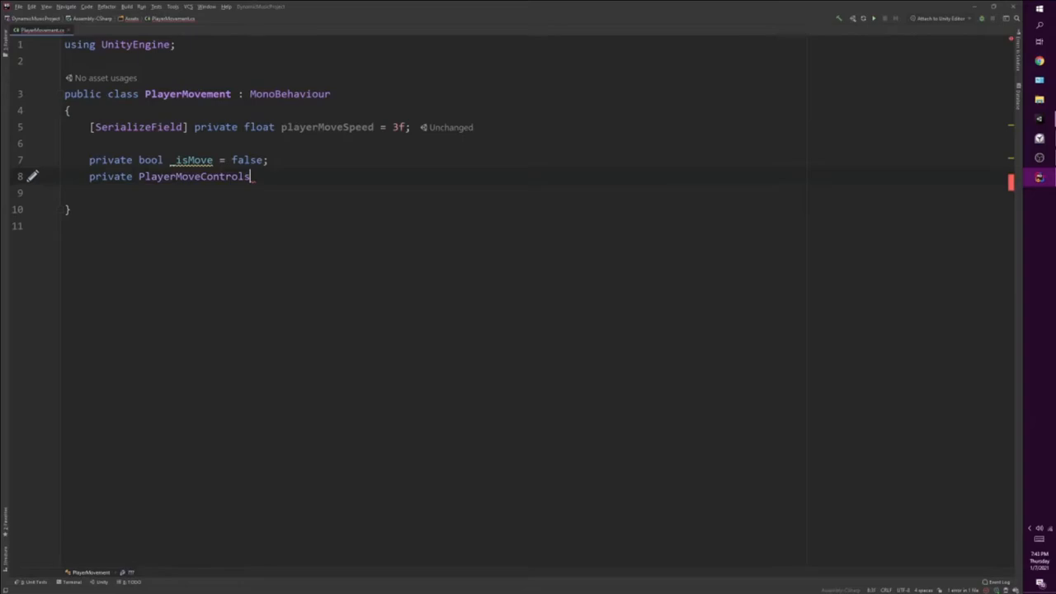
type("_playerMoveControls;")
type("_playerMoveControls = new PlayerMoveC")
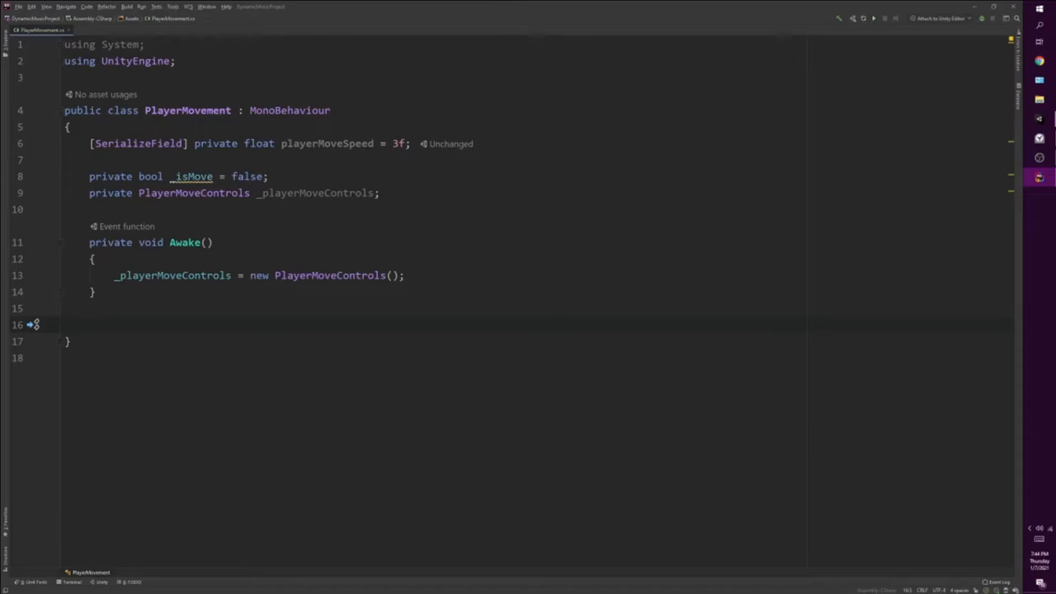
Add OnEnable and OnDisable methods that enable and disable _playerMoveControls
type("on")
type("_playerMoveControls.Enable();")
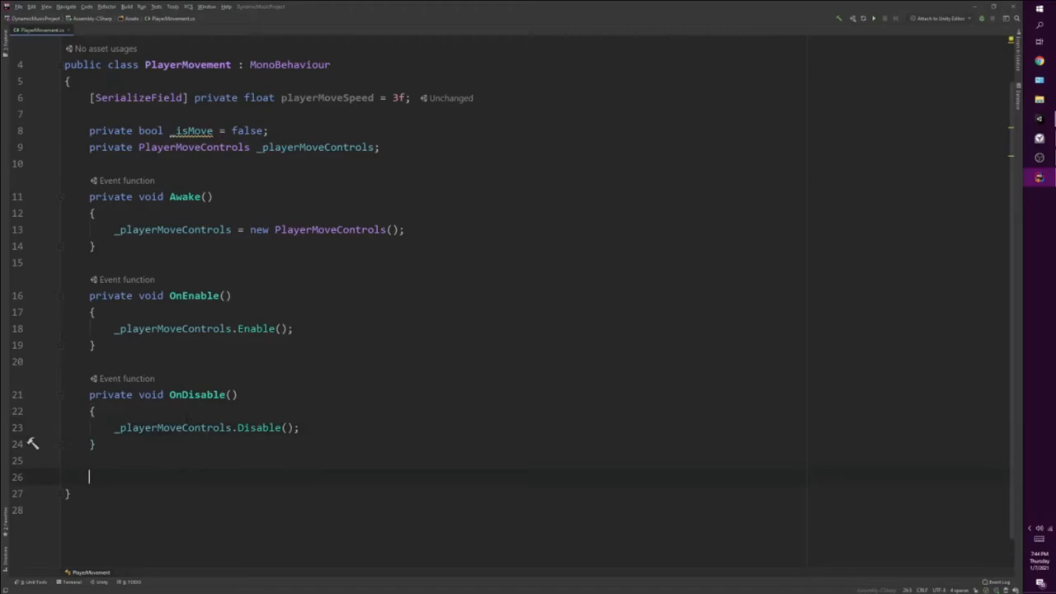
Write Start() subscribing _playerMoveControls.Move.Move.performed to a lambda setting _isMove = true
type("start(")
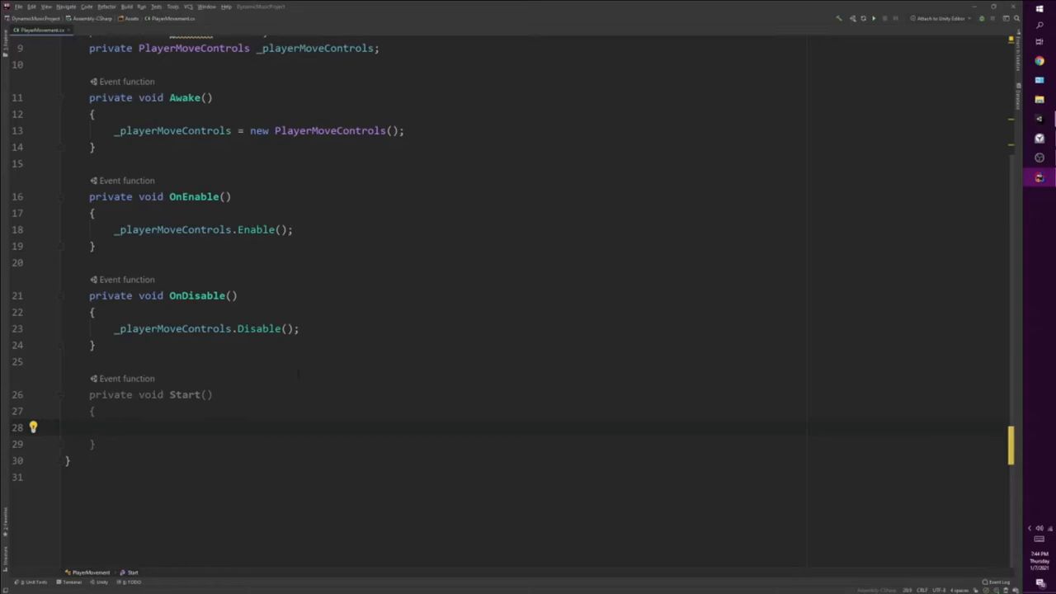
type("_playerMoveControls.move.")
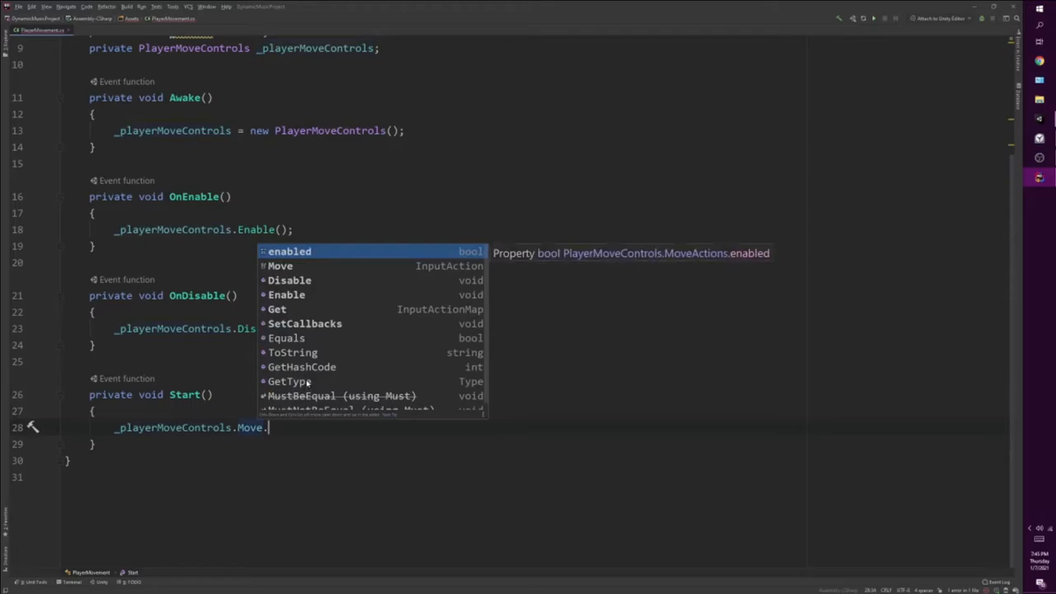
type("Move")
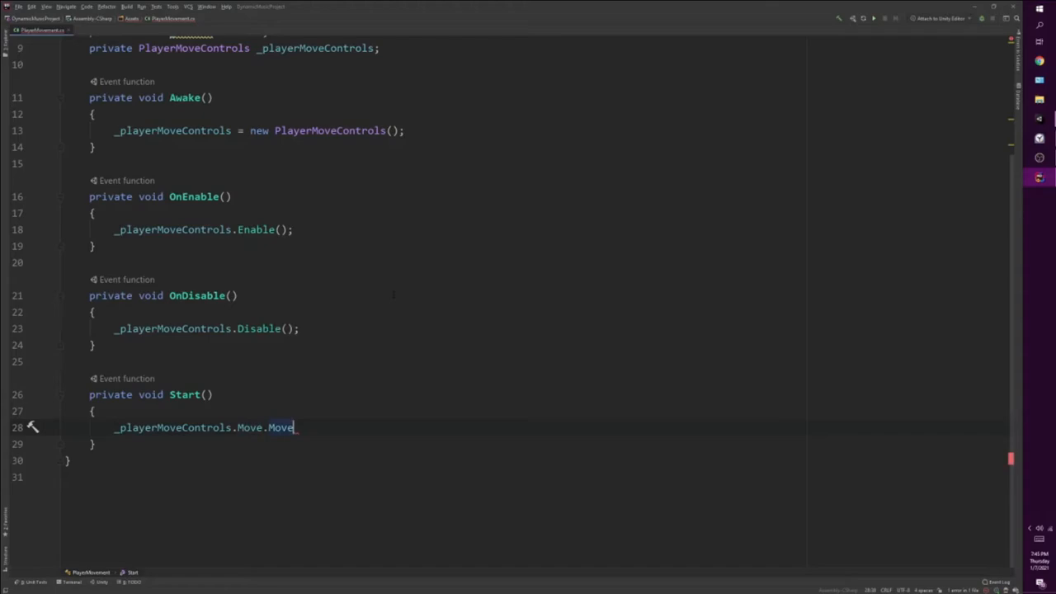
type(".performed += _ => { };")
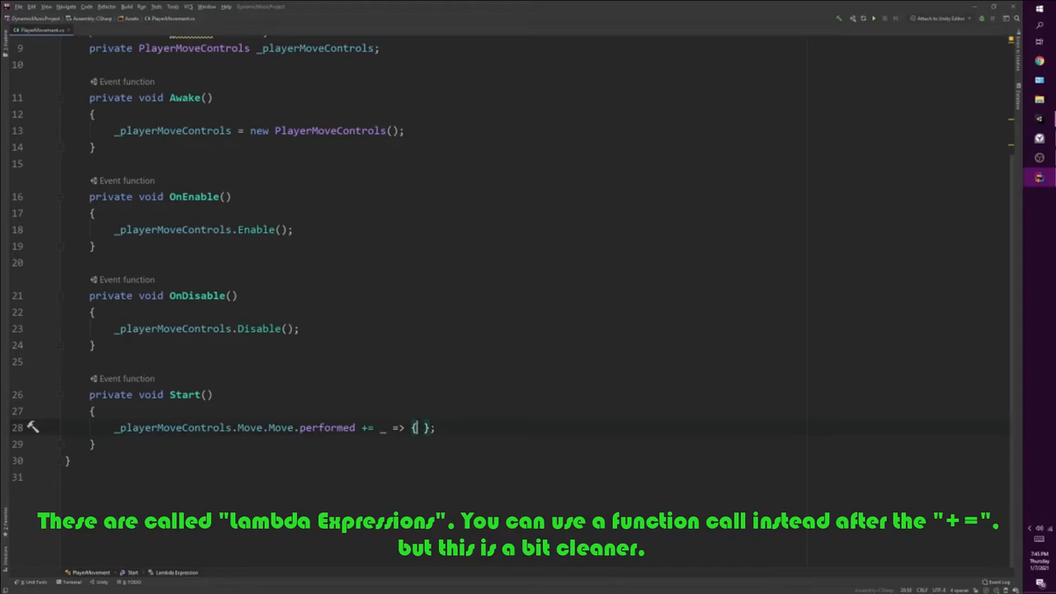
type("_isMove = true;")
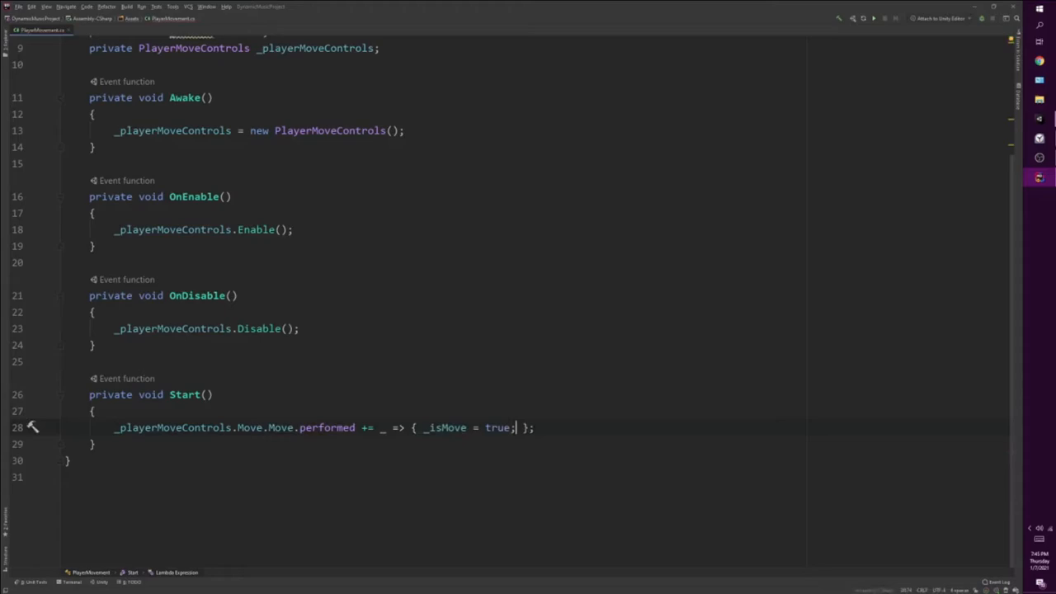
double_click(326, 427)
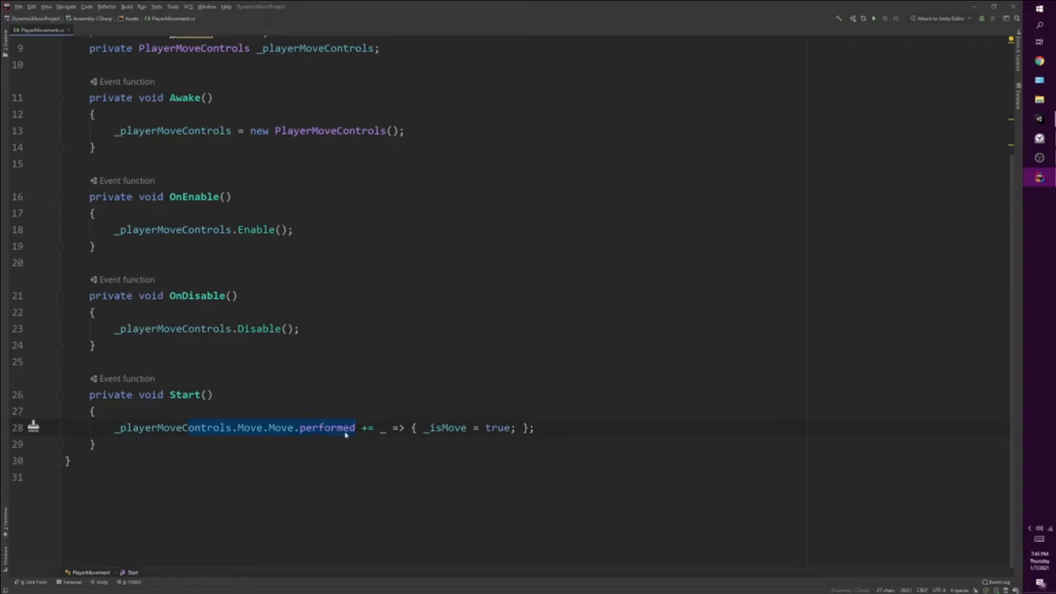
left_click(534, 427)
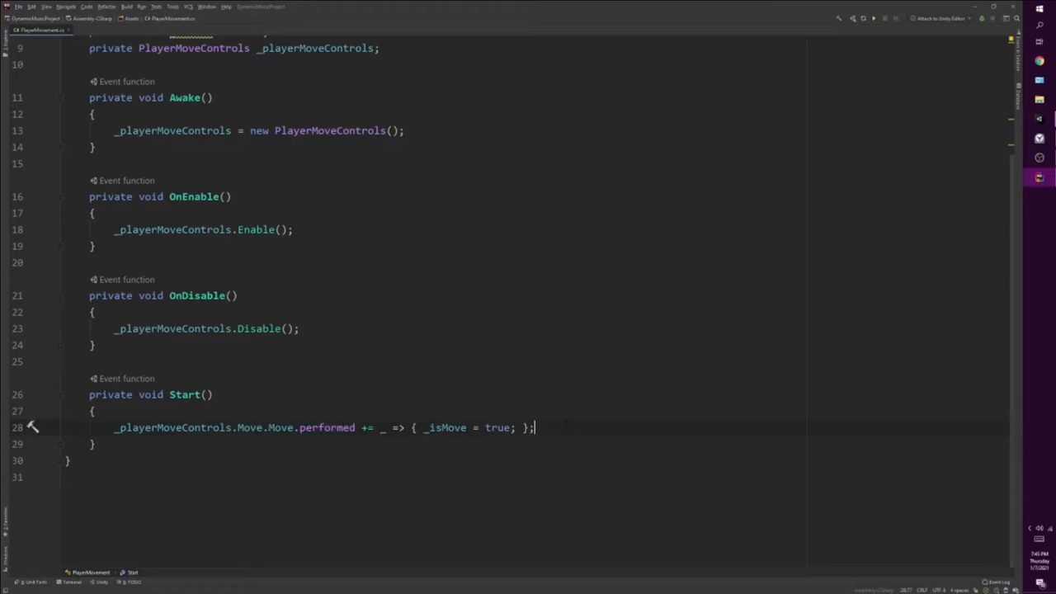
Subscribe to Move.canceled with a lambda that sets _isMove = false
type("_pl")
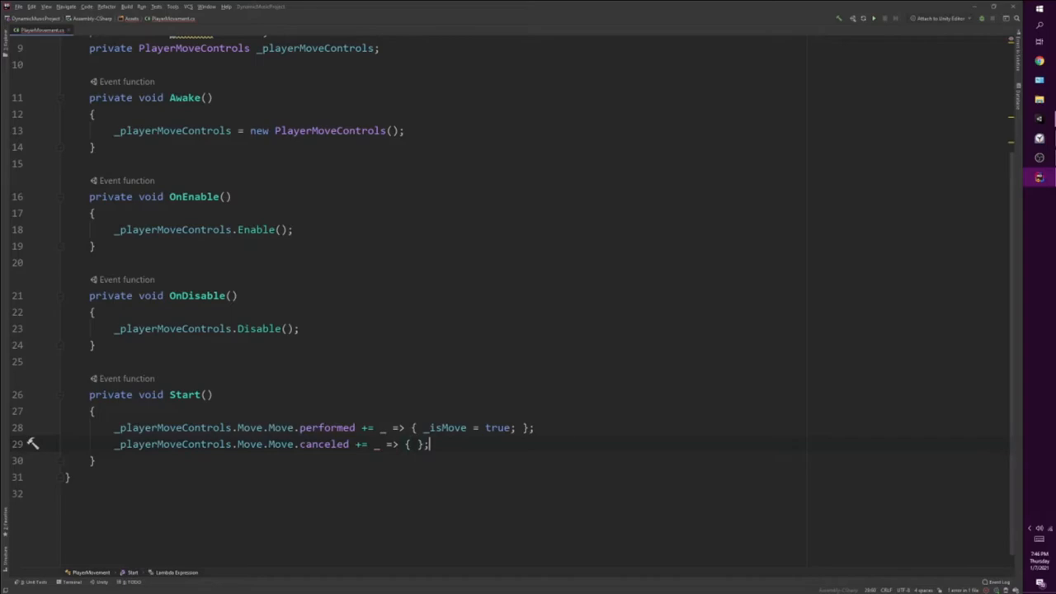
type("_isMove = false;")
type("private")
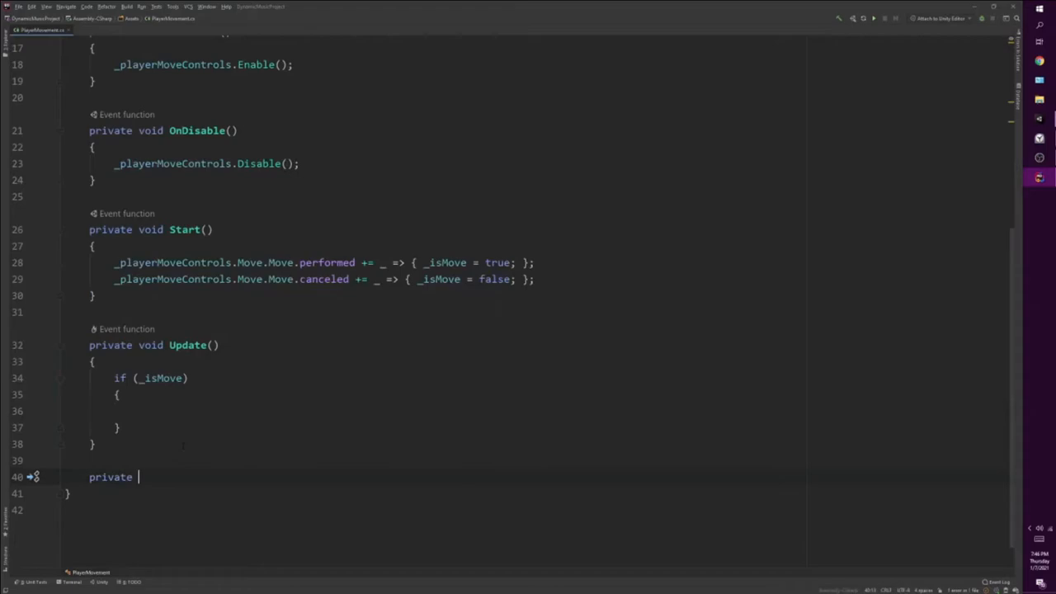
Declare DoMove and read Vector2 moveDir from the Move action's ReadValue
type("void DoMove(){}")
left_click(546, 411)
type("DoMove();")
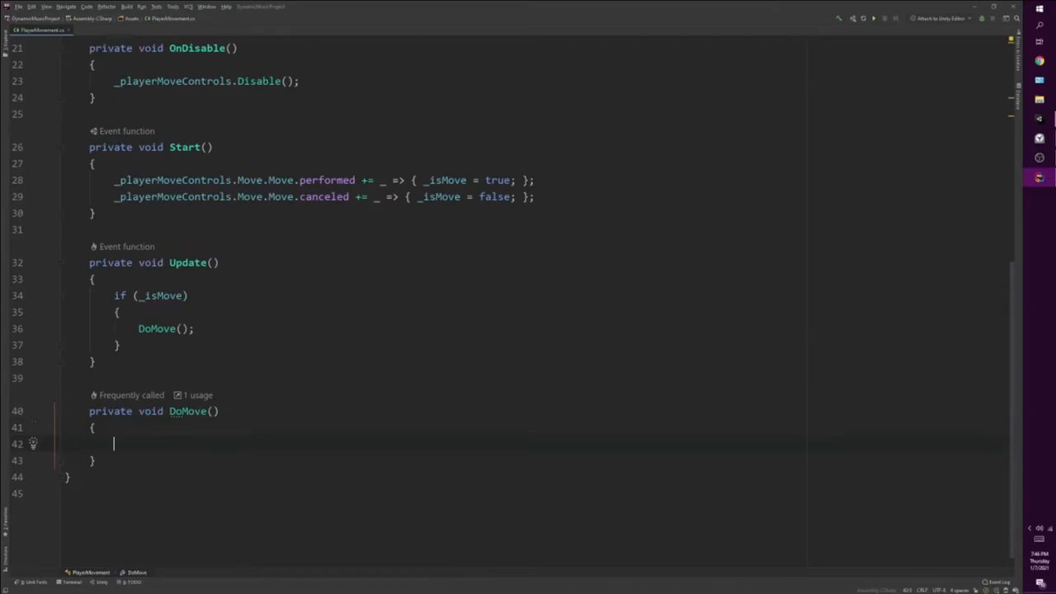
type("Vector2 moveDir =")
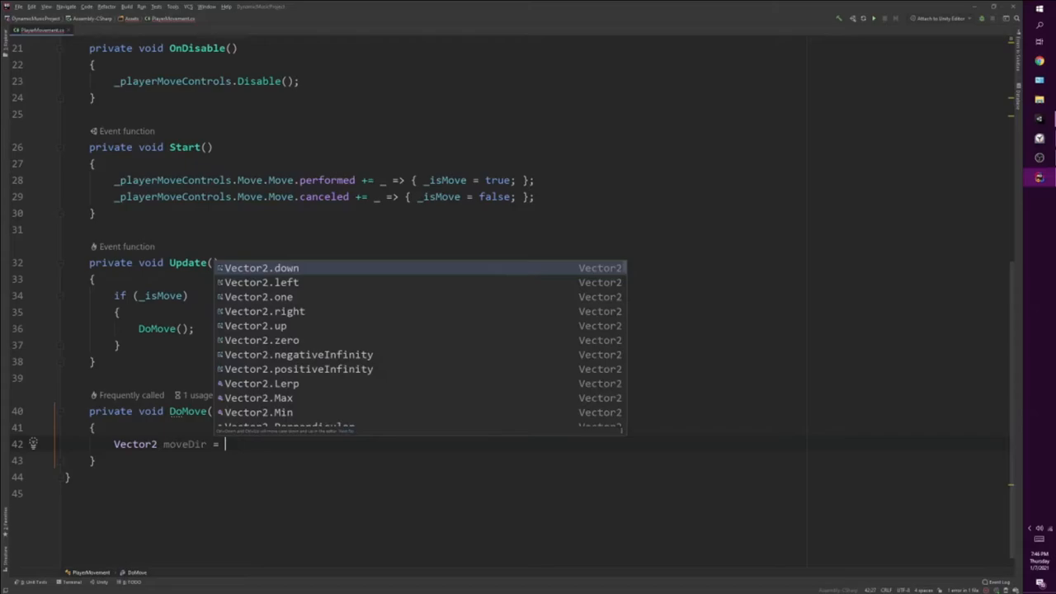
type("_playerMoveControls.m")
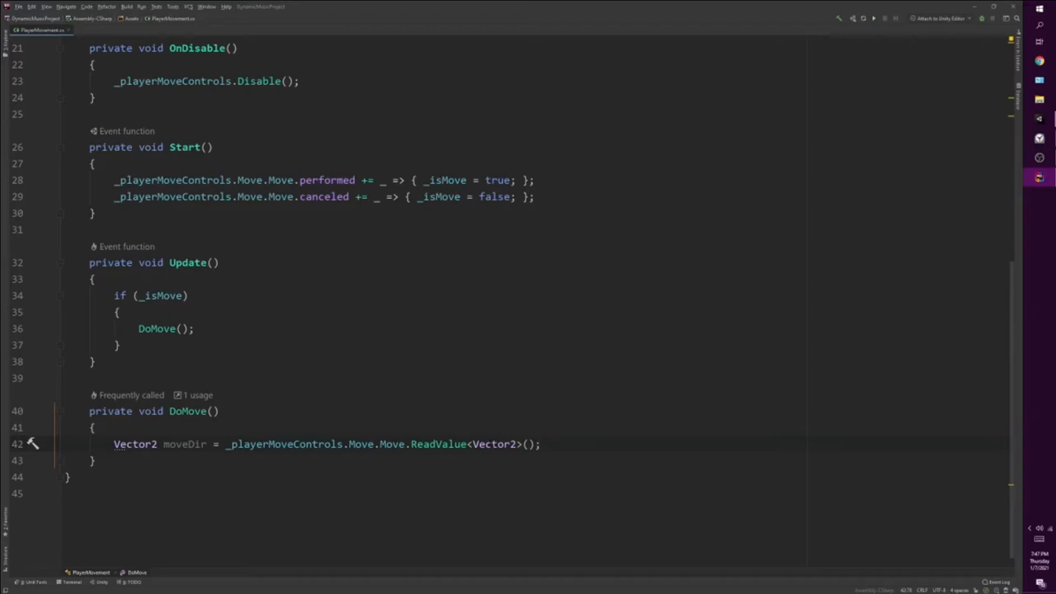
Build correctDir as new Vector3(moveDir.x, 0f, moveDir.y) and transform.Translate by it
type("Vector3 correctDir =")
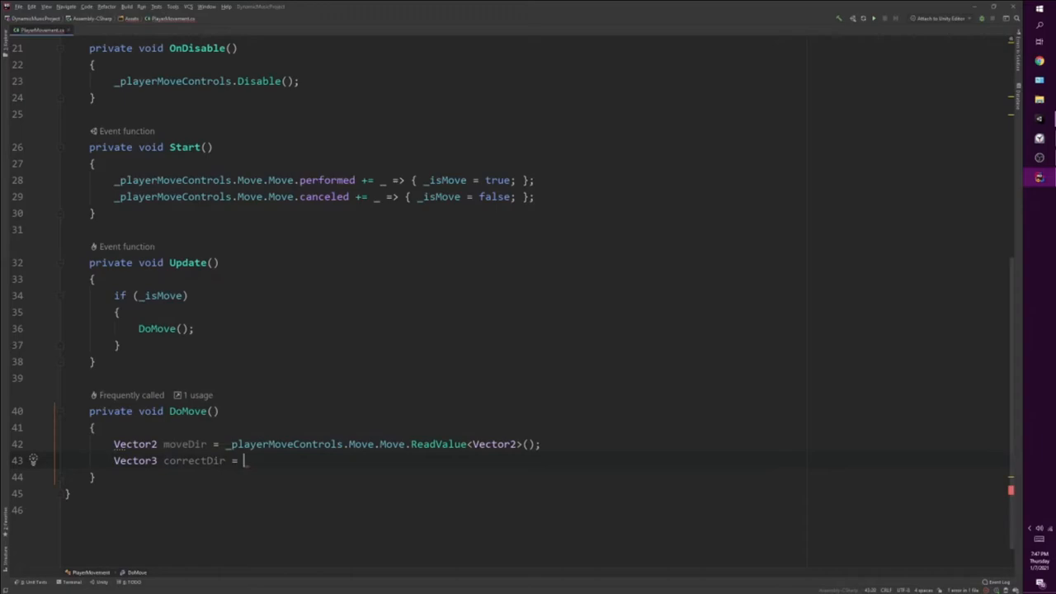
type("new Vector3(moveDir);")
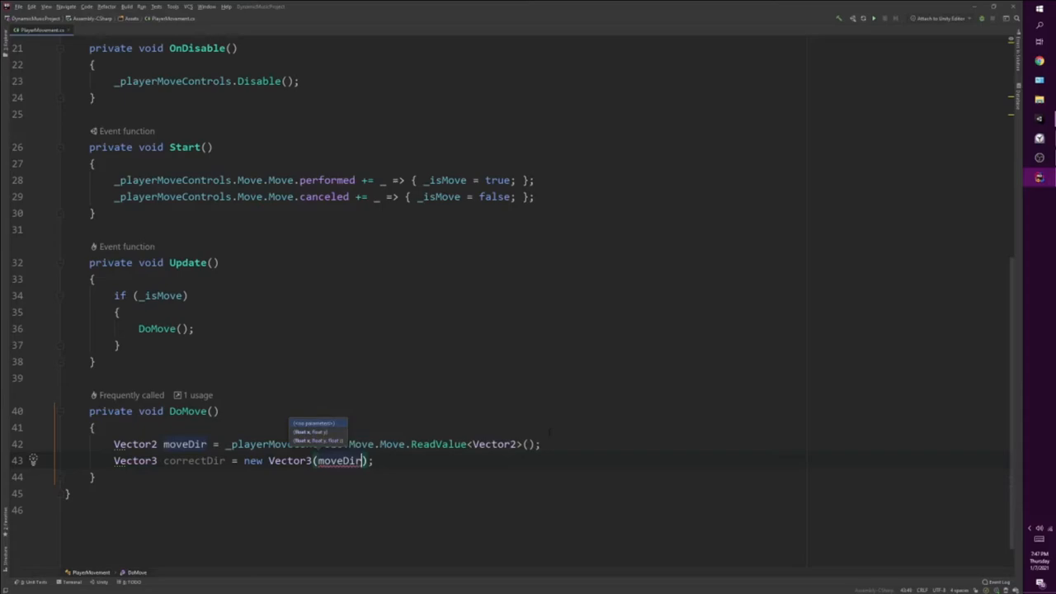
type("moveDir.x, 0f, moveDir.y")
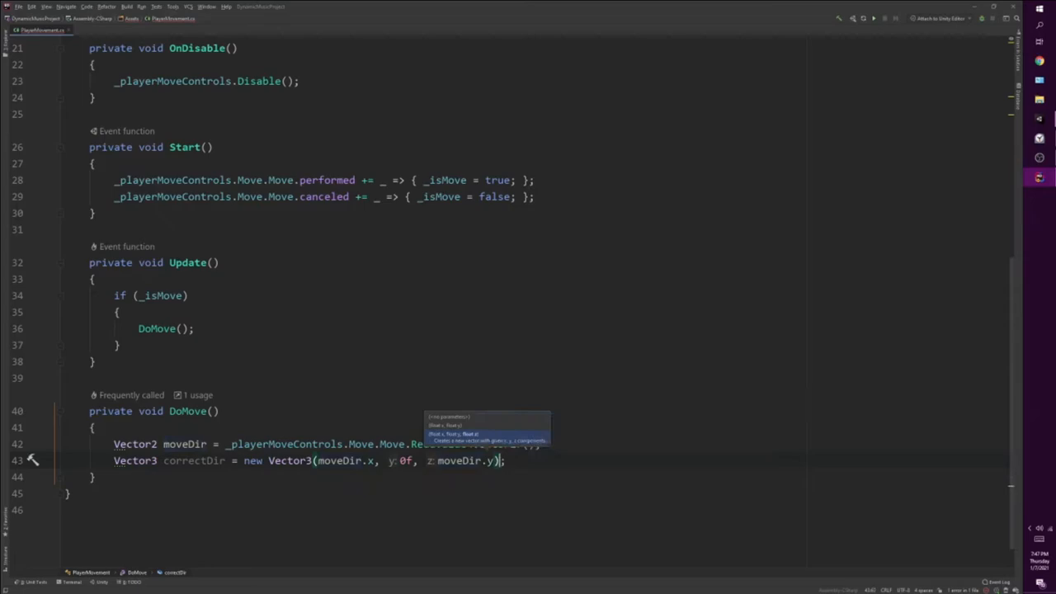
type("transform.tra")
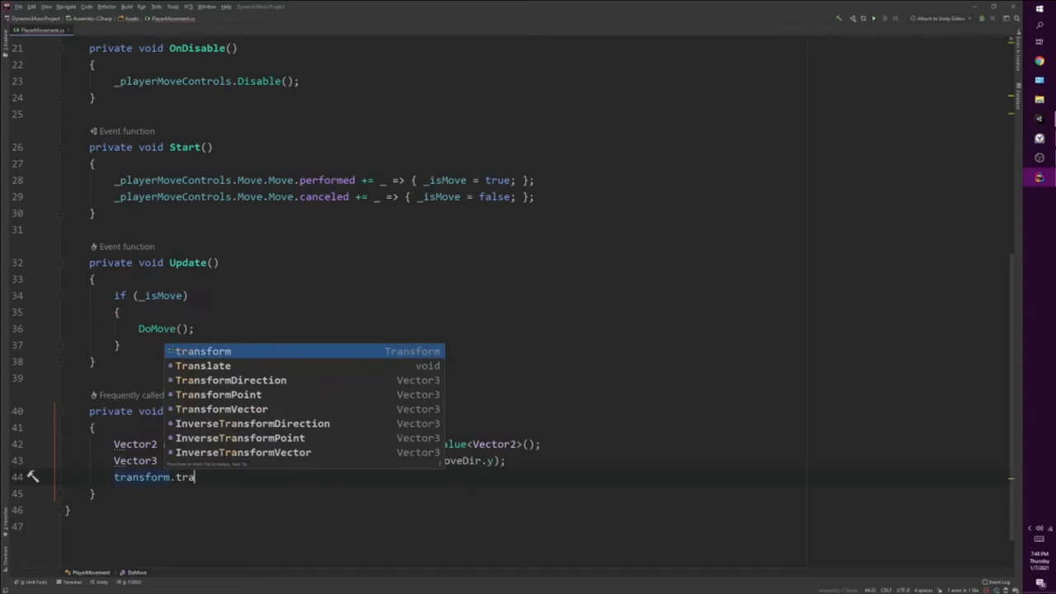
type("Translate(cor")
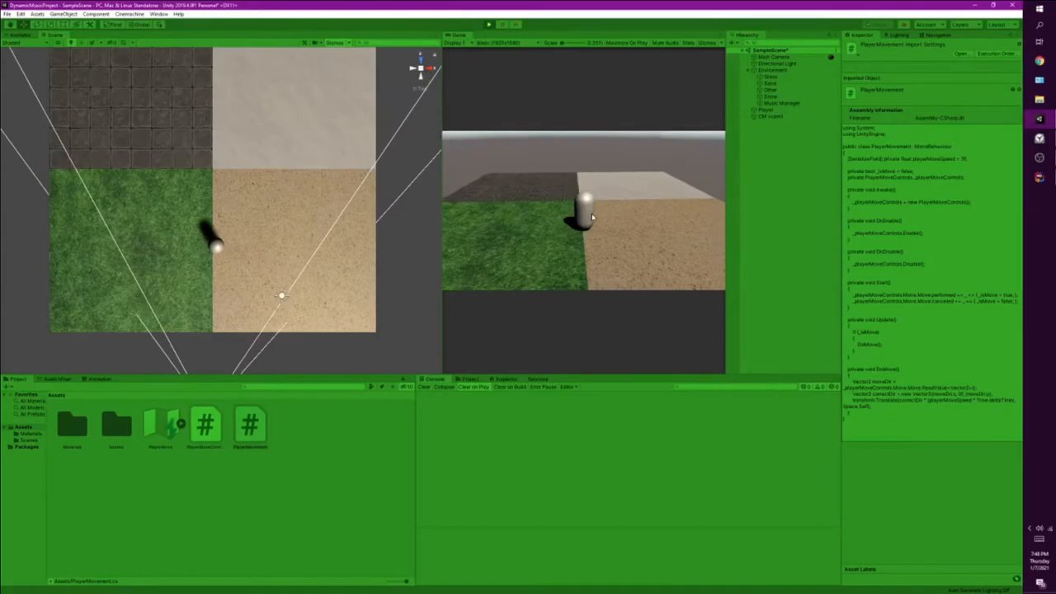
Play the scene to confirm the capsule moves across the tiles, stop, and select Music Manager
left_click(766, 109)
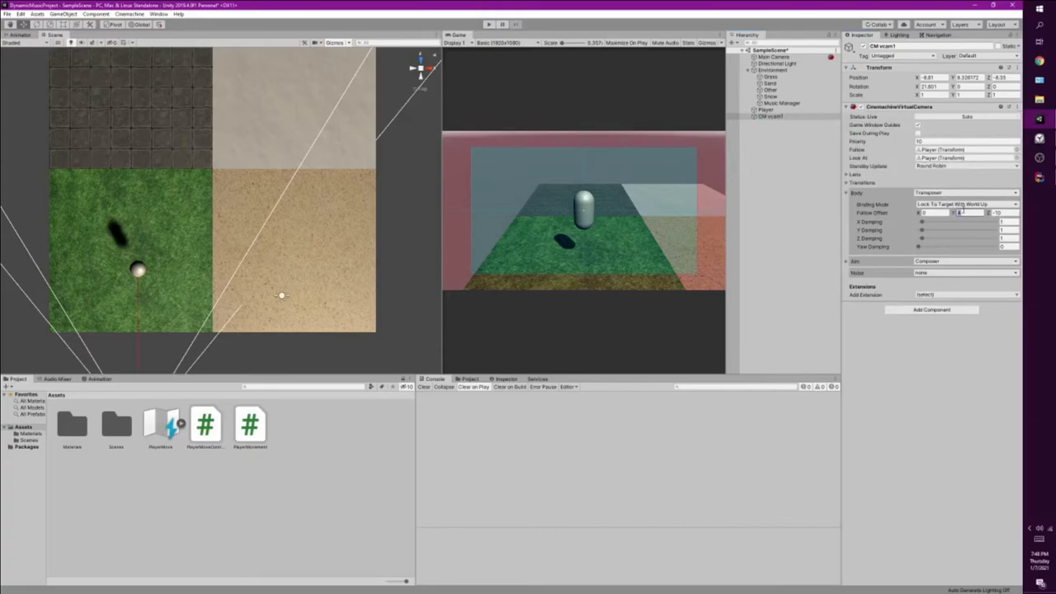
left_click(489, 25)
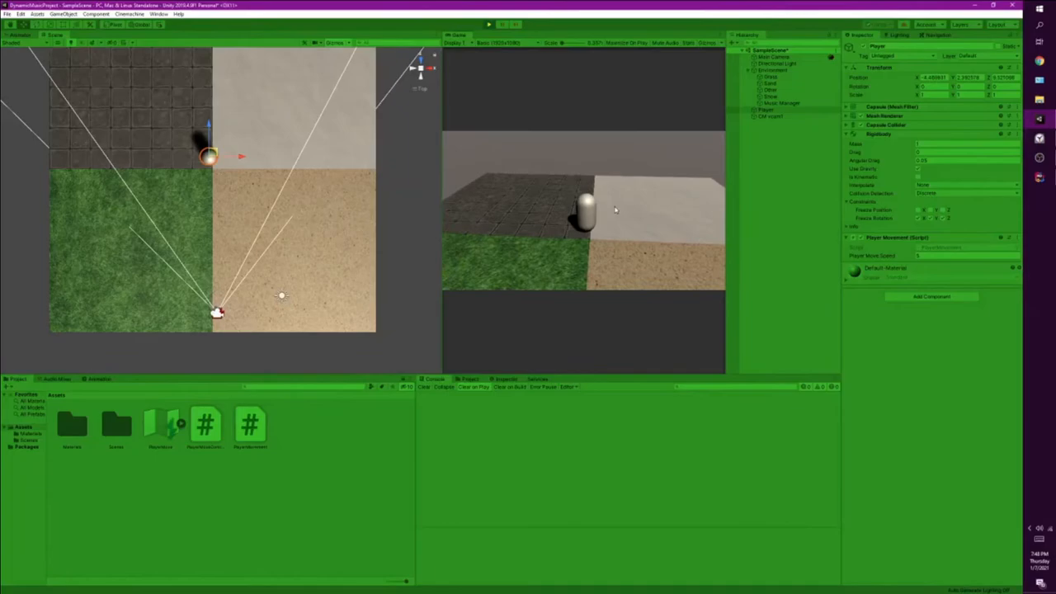
left_click(488, 25)
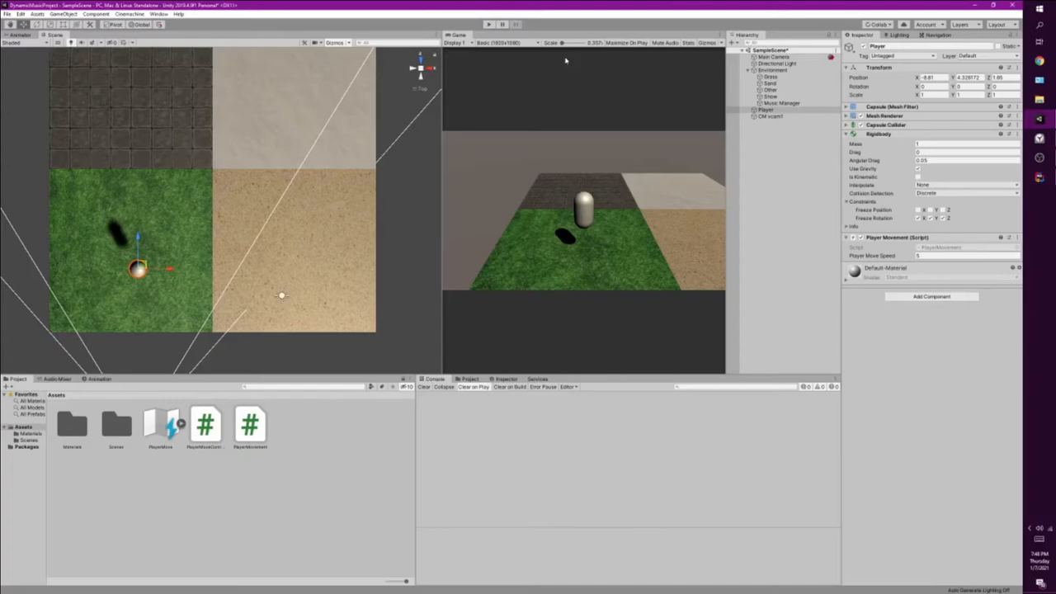
left_click(779, 103)
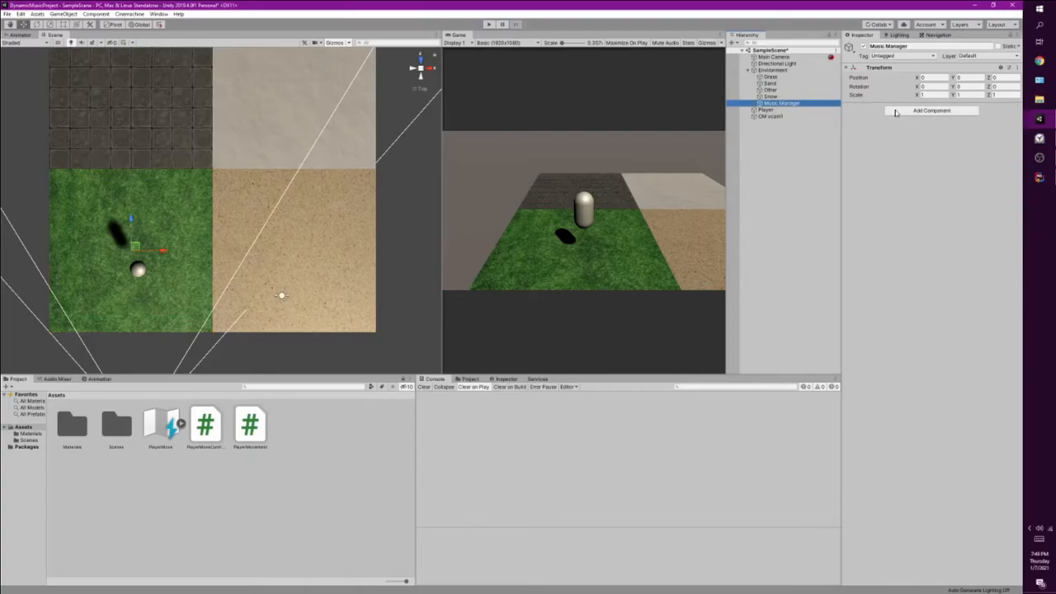
Add a new MusicManager script component to the Music Manager object
left_click(930, 110)
type("MusicManager")
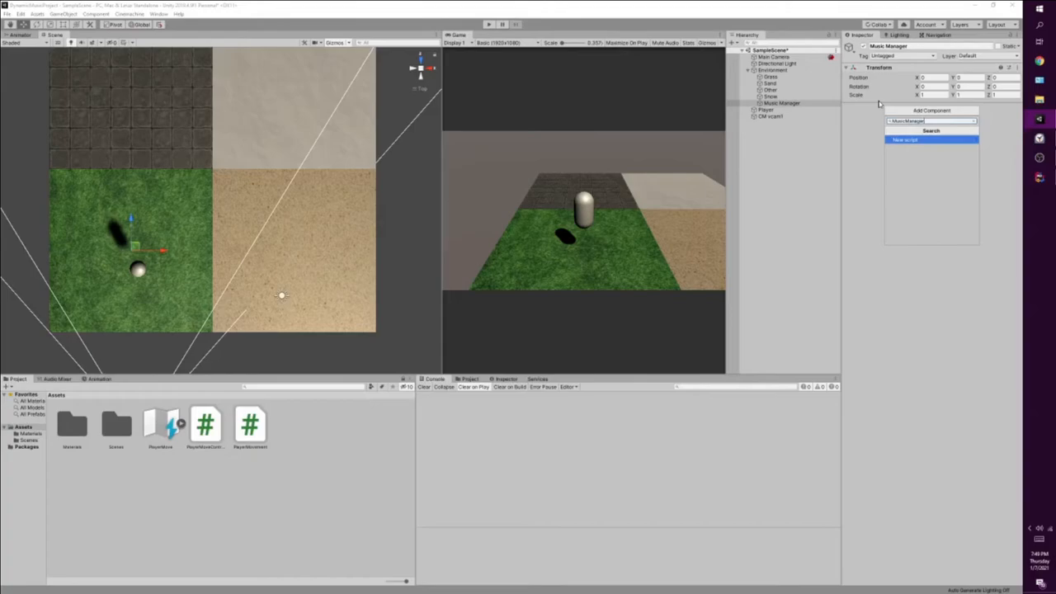
left_click(904, 139)
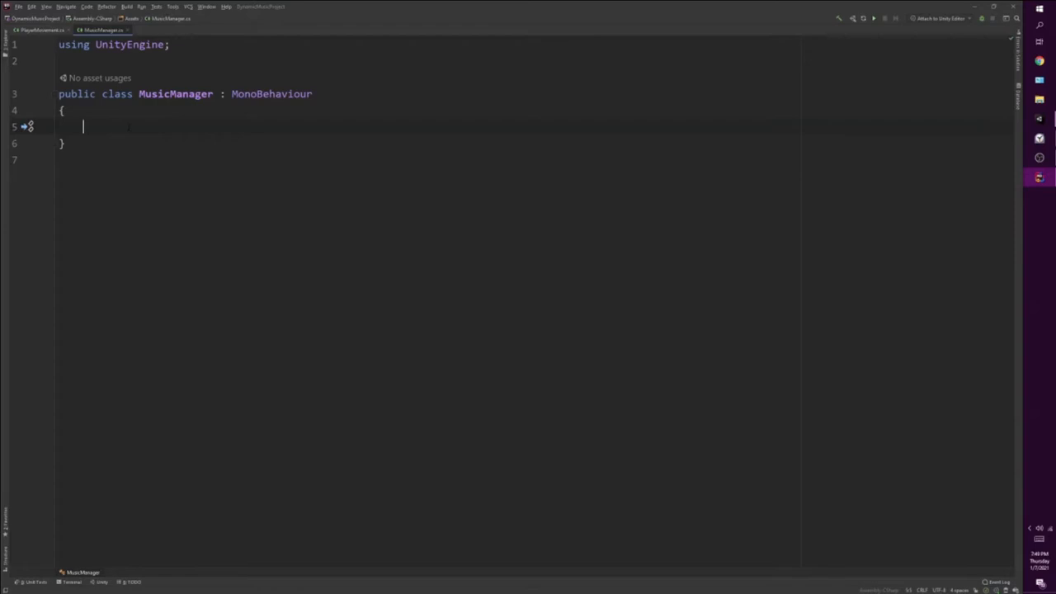
Declare [SerializeField] private AudioSource currentSong = null and begin a public AudioSource property
type("[SerializeField] private TYPE _type;")
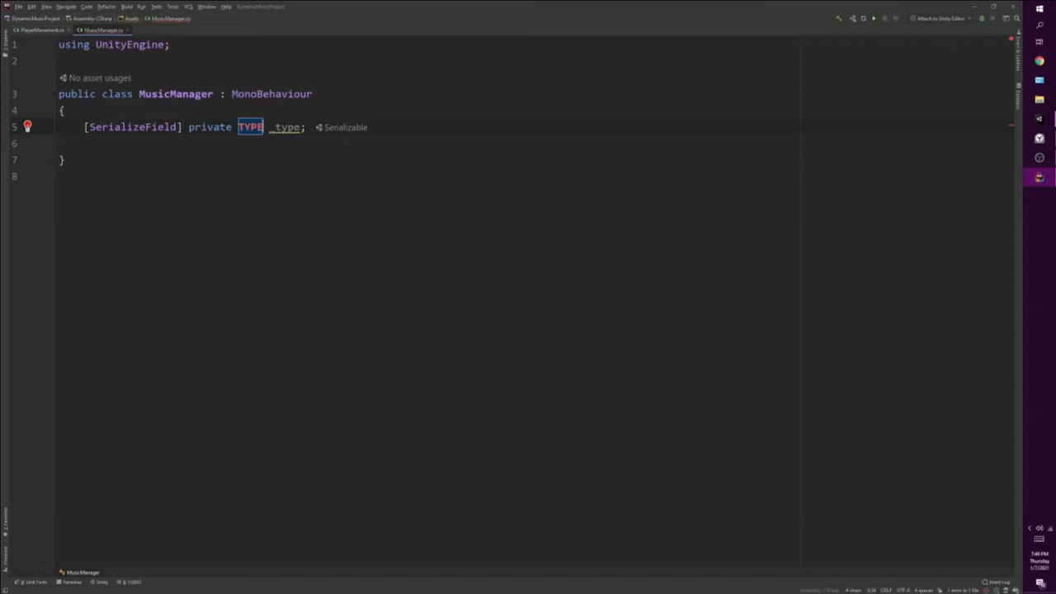
type("AudioSource")
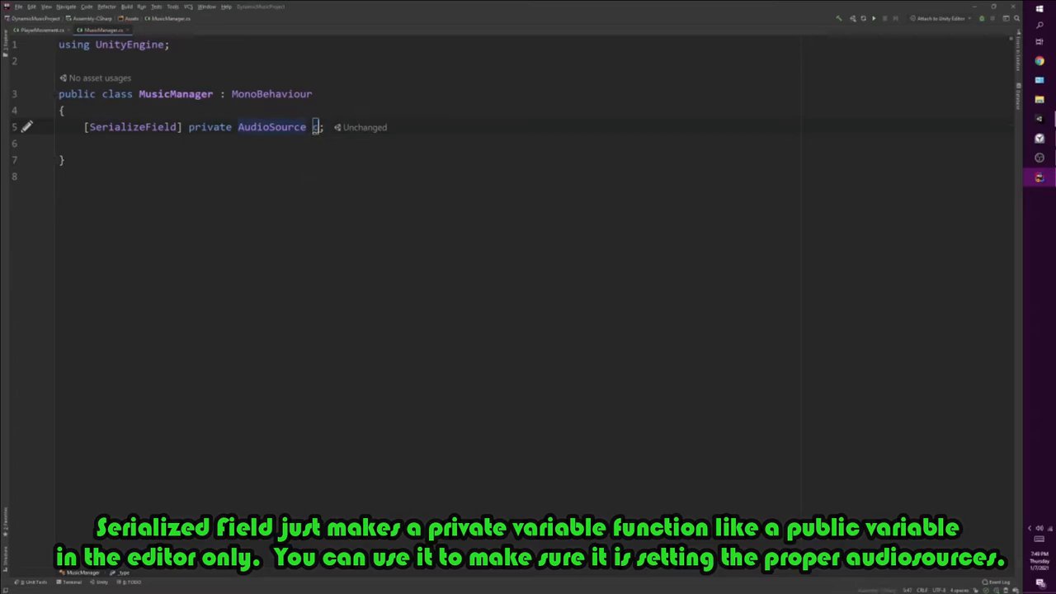
type("currentSong = null;")
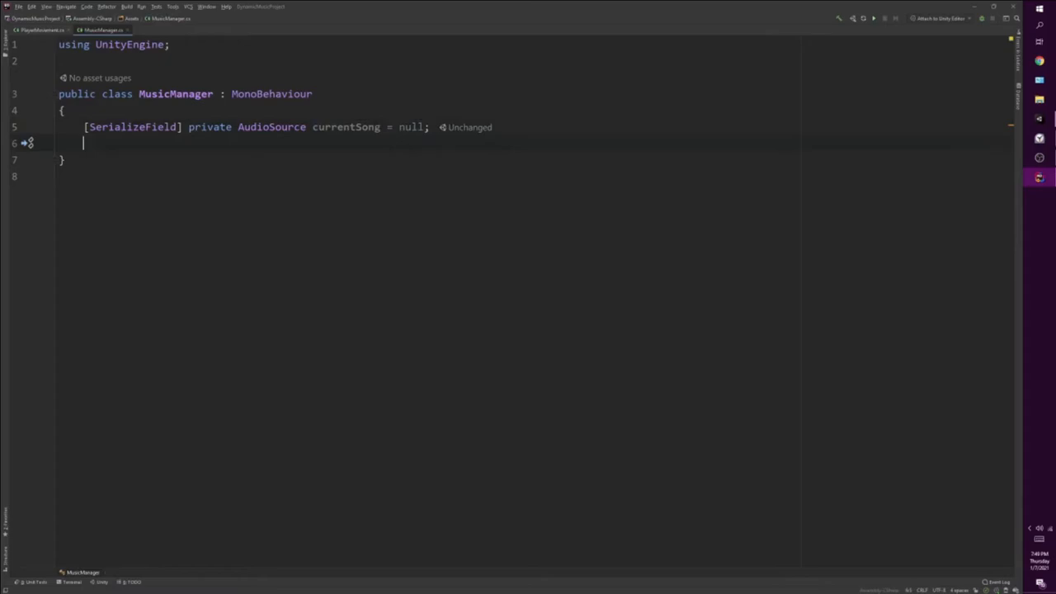
type("public AudioSource C")
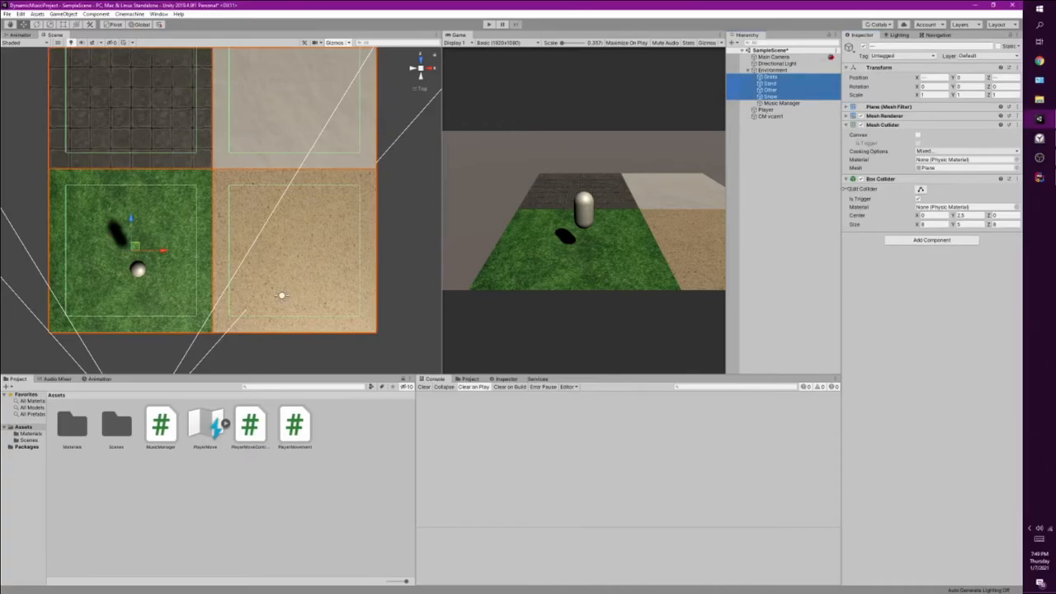
Tick Is Trigger on the floor tiles' Box Colliders
left_click(930, 240)
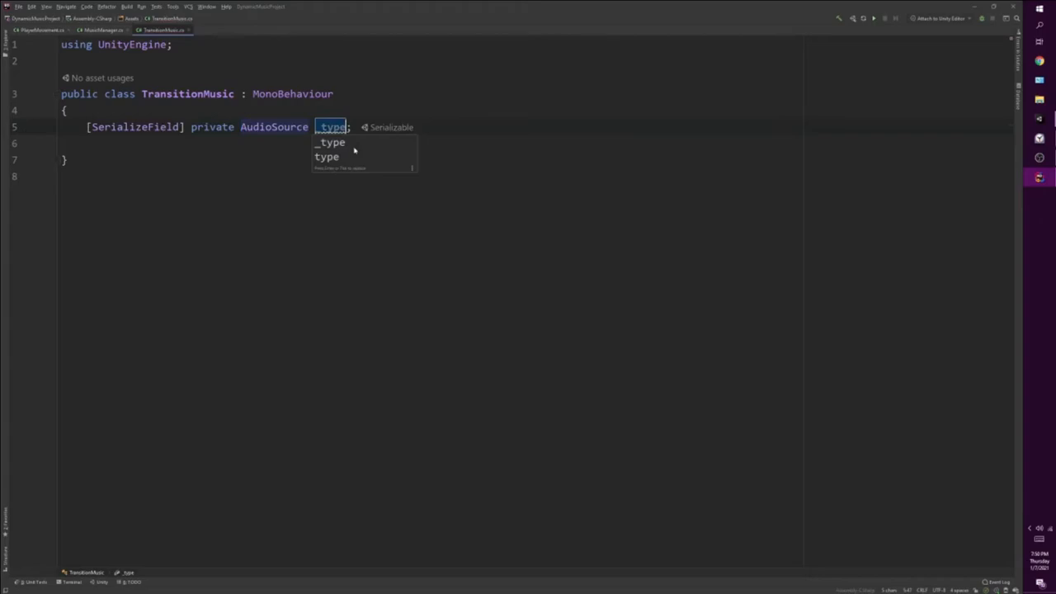
Declare the musicToChange field and compute isAPlayer via other.gameObject.CompareTag("Player")
type("musicToo")
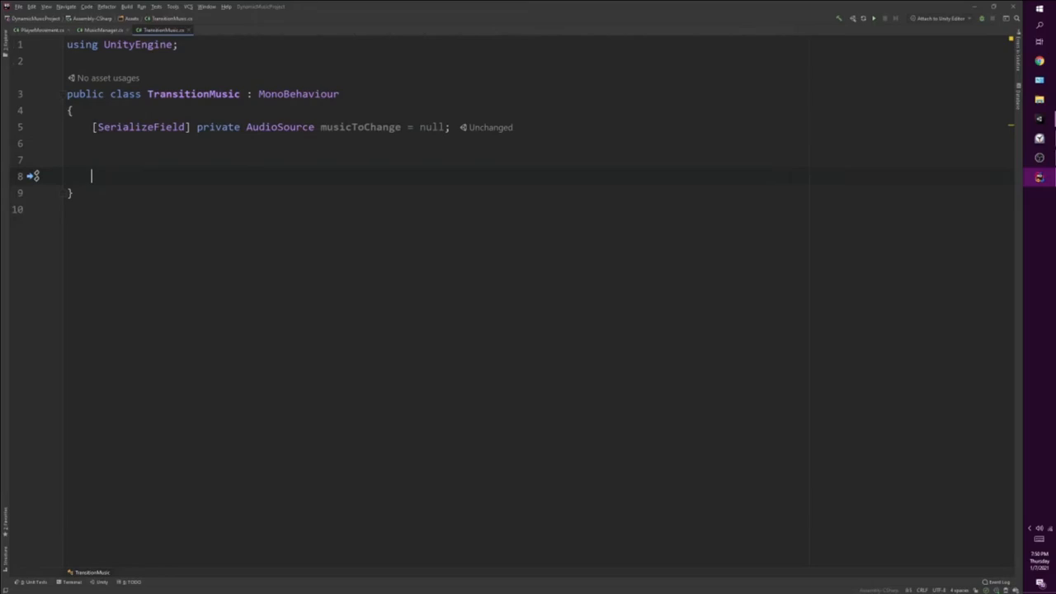
type("bool isAPlayer")
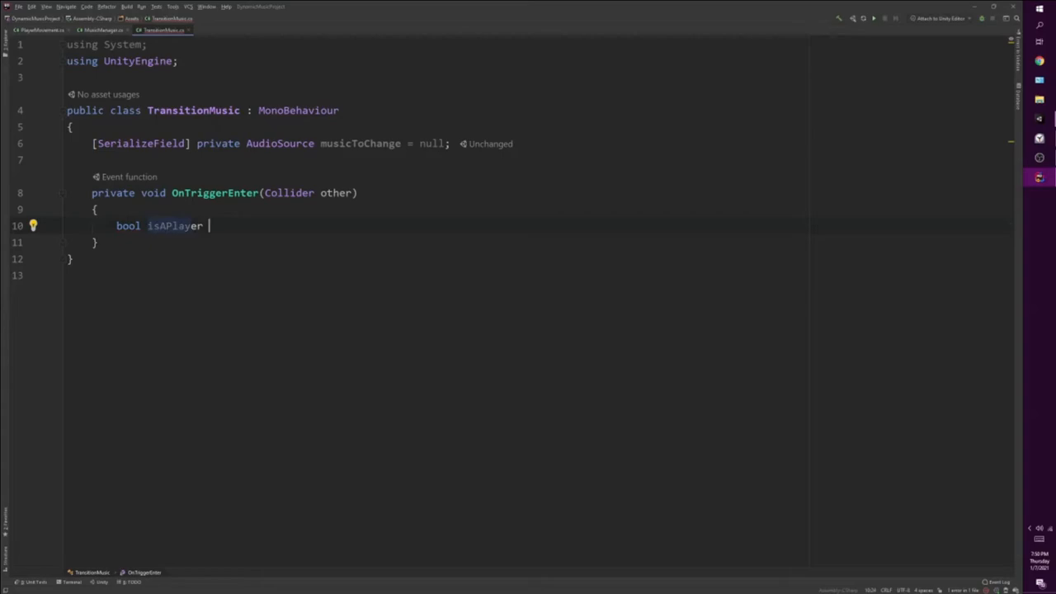
type("= other.gameObject.")
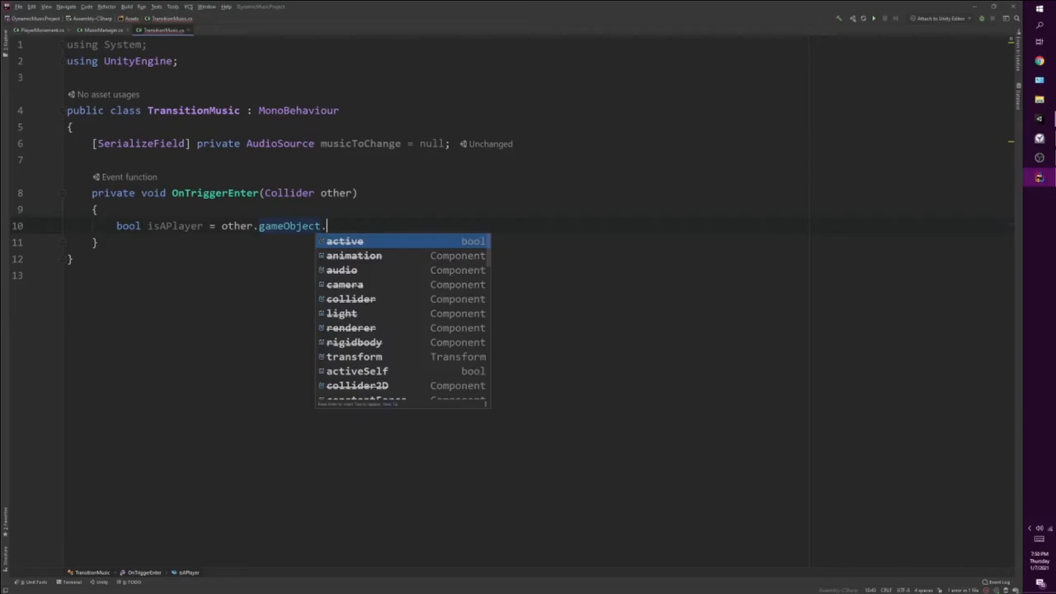
type("CompareTag(\"Player\");")
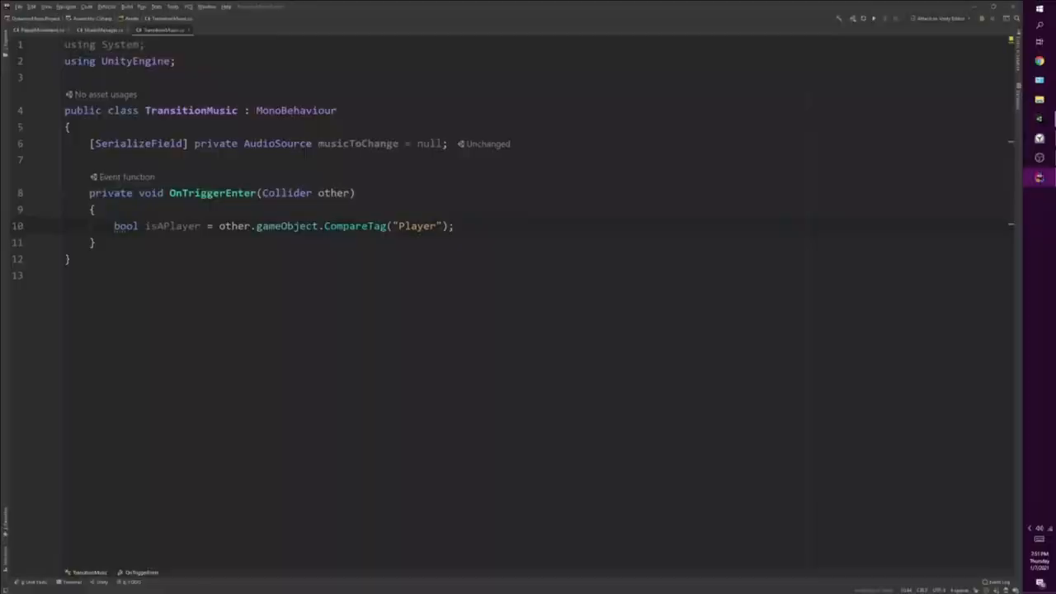
Call ChangeSong when isAPlayer is true and start the private ChangeSong method
type("if (isAPlayer")
type("ChangeSong(")
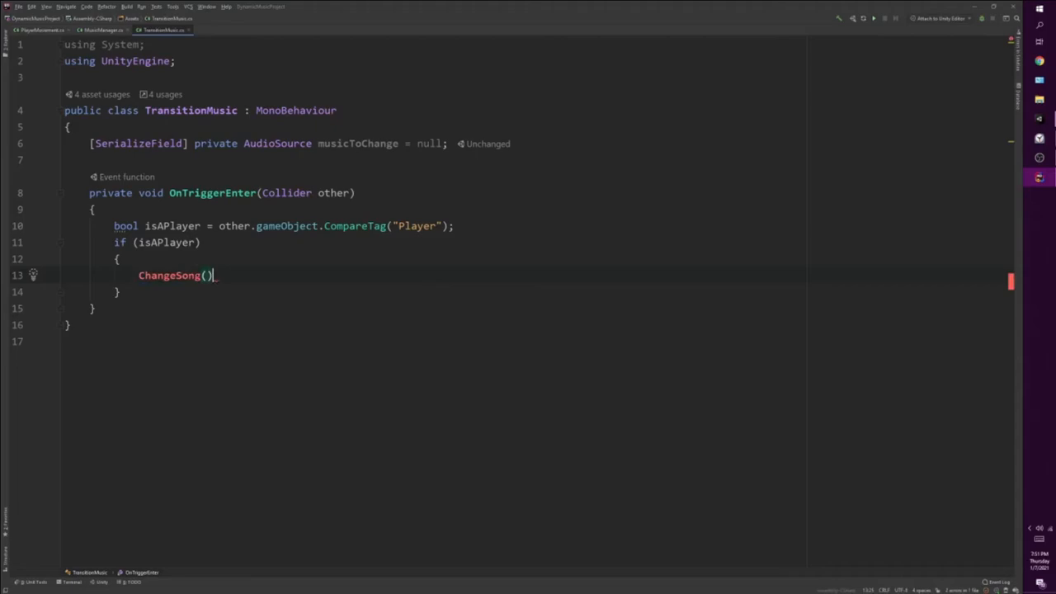
type("private void ChangeSong(")
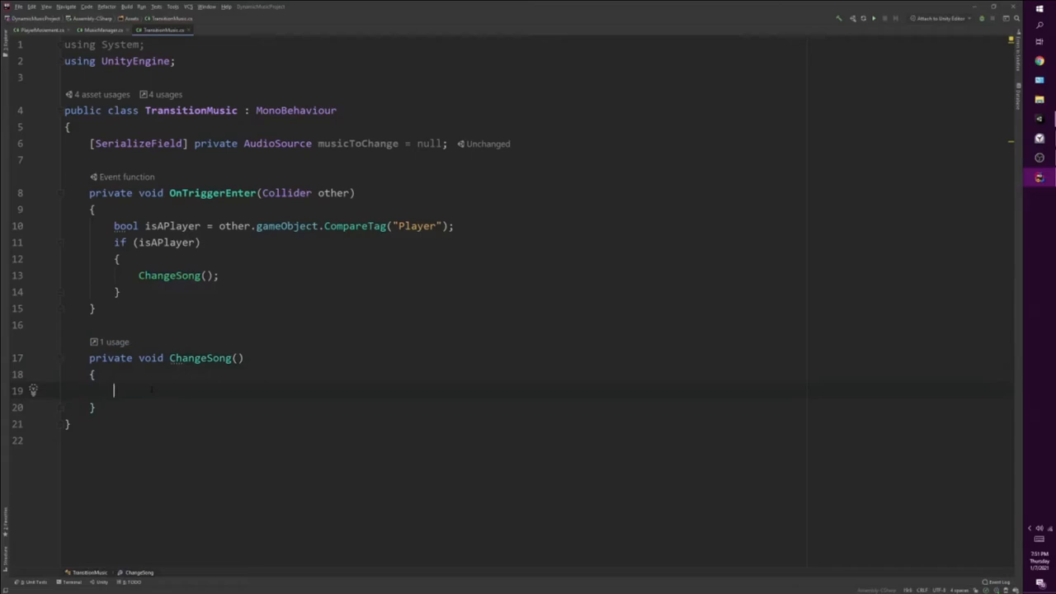
Get MusicManager mm via FindObjectOfType<MusicManager>()
type("MusicManager")
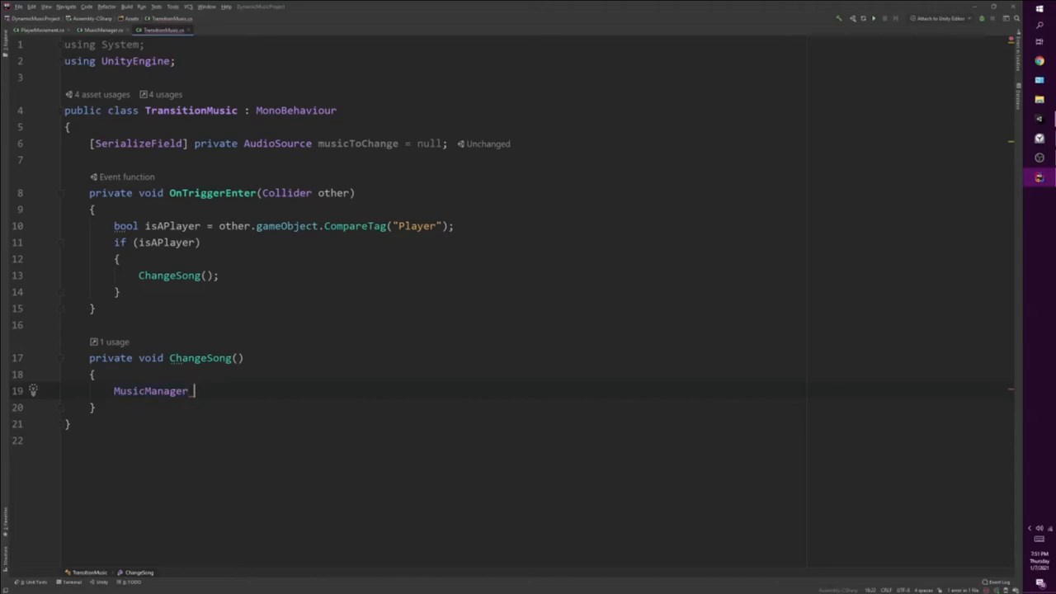
type("mm = Ga")
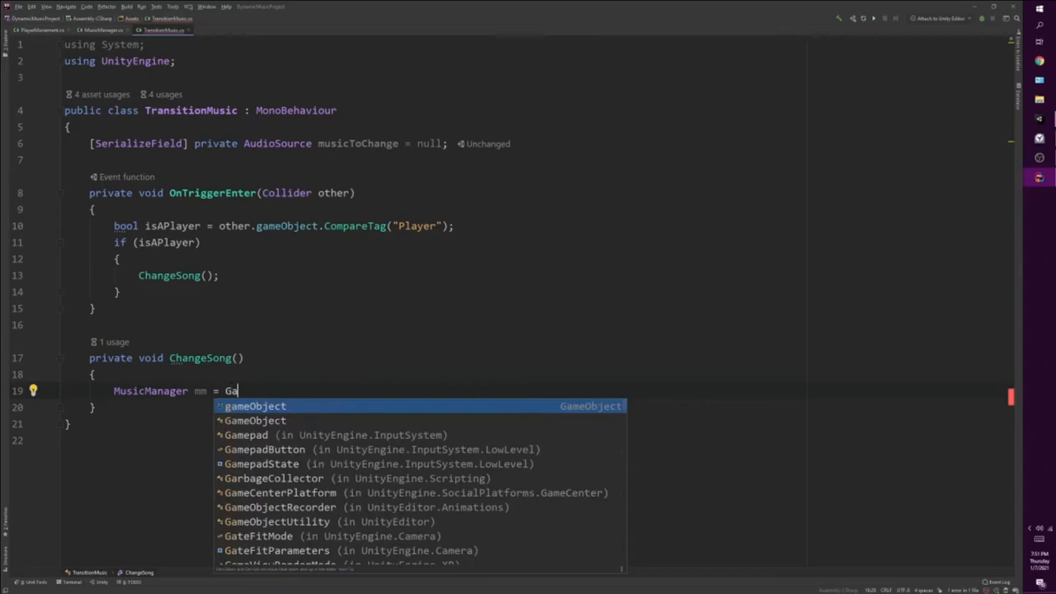
type("FindObjectOfType<MusicManager>()")
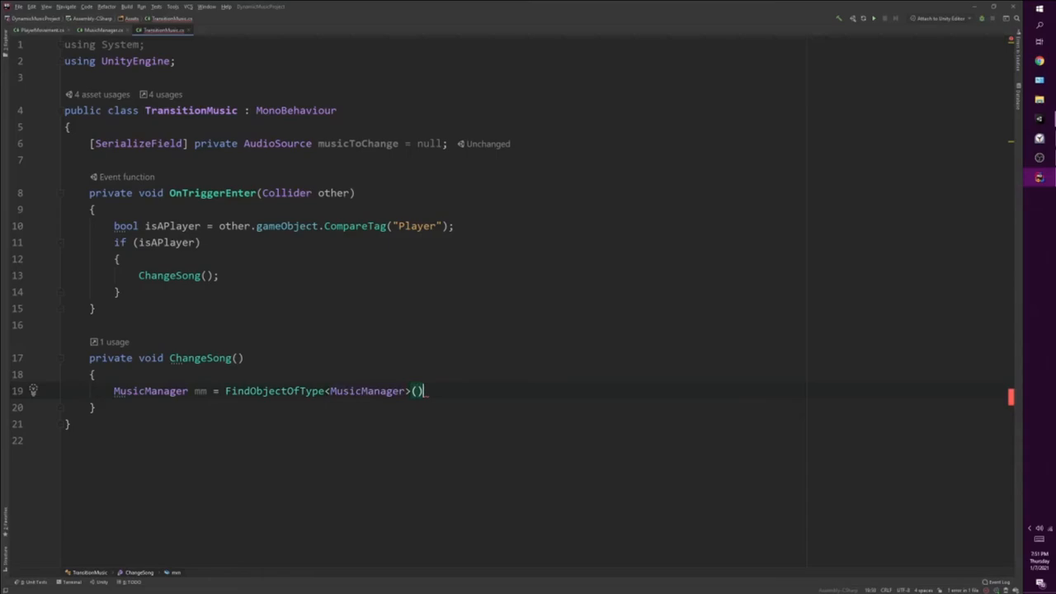
type(";")
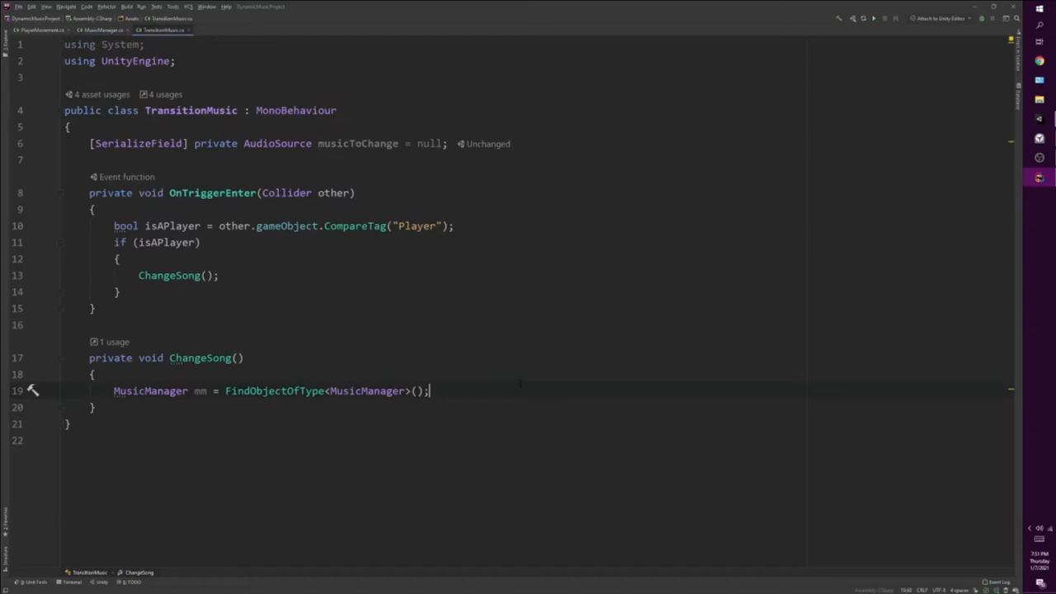
Return if mm is null, and assign musicToChange when mm.CurrentSong is null
type("if (mm == null) return;")
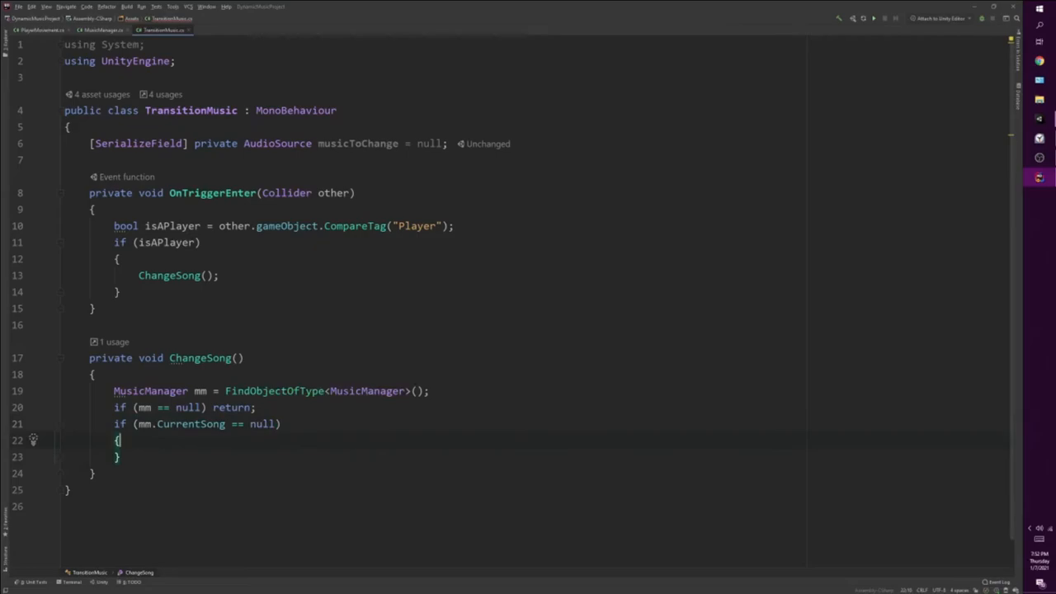
type("mm.CurrentSong ==")
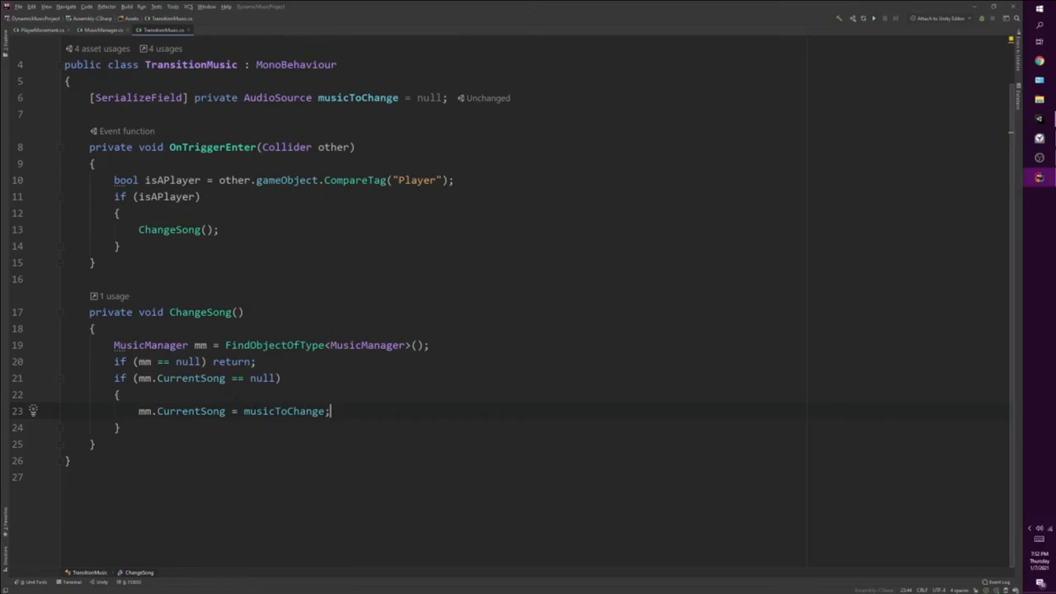
Set mm.CurrentSong.mute = false and return in the null branch, otherwise mute the current song
type("mm.CurrentSong.m")
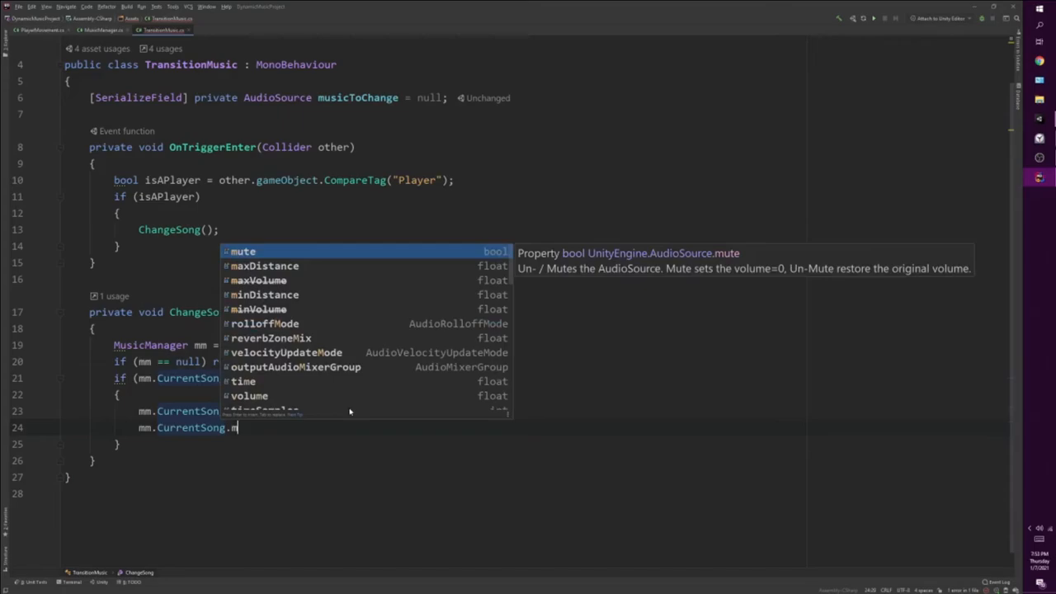
type("ute = false;")
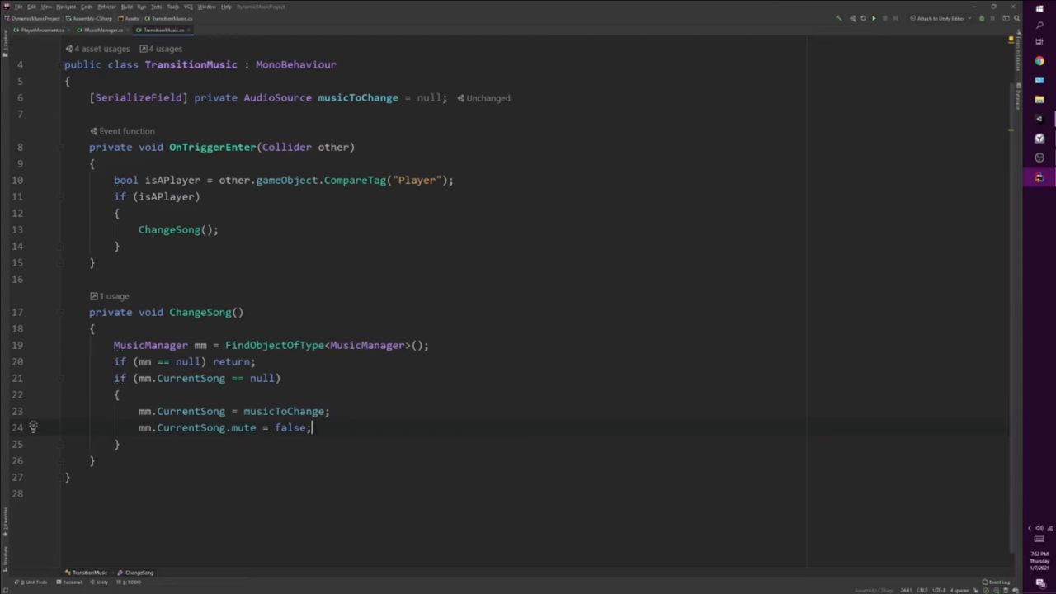
type("return;")
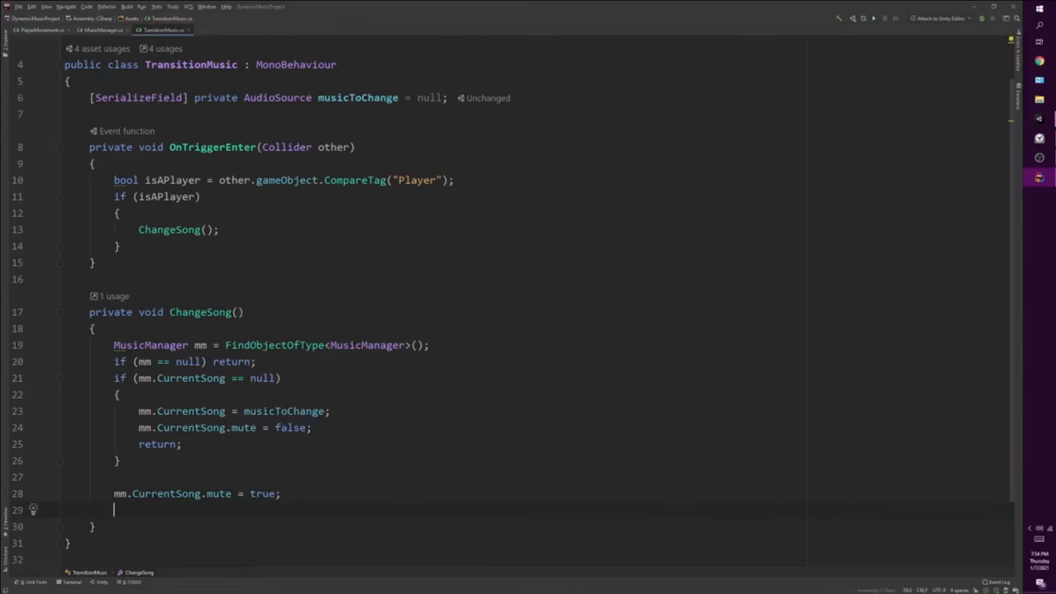
type("mm")
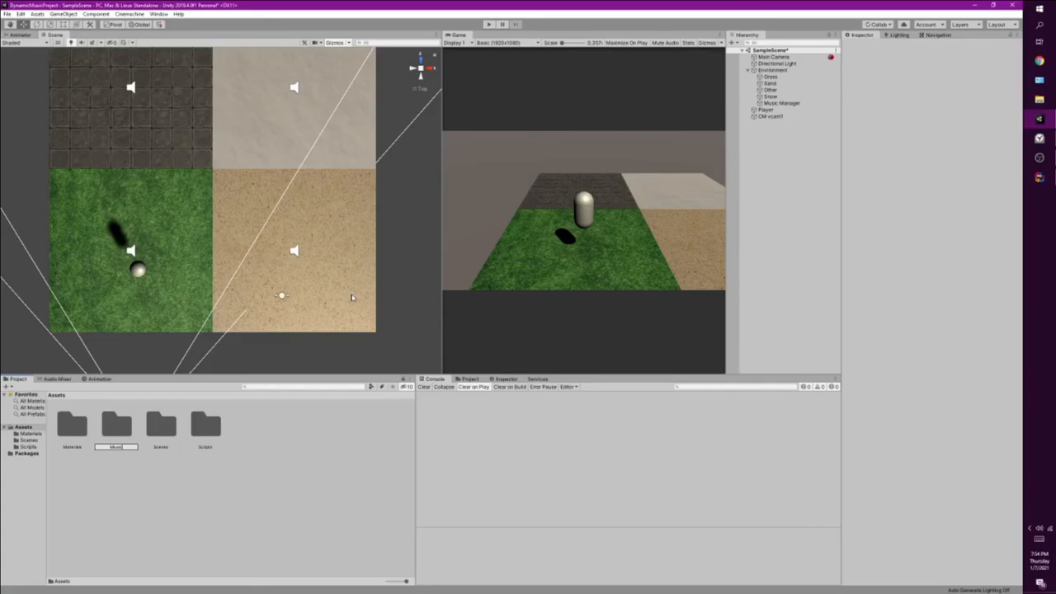
Switch back to the Unity editor and let the scripts recompile
left_click(204, 422)
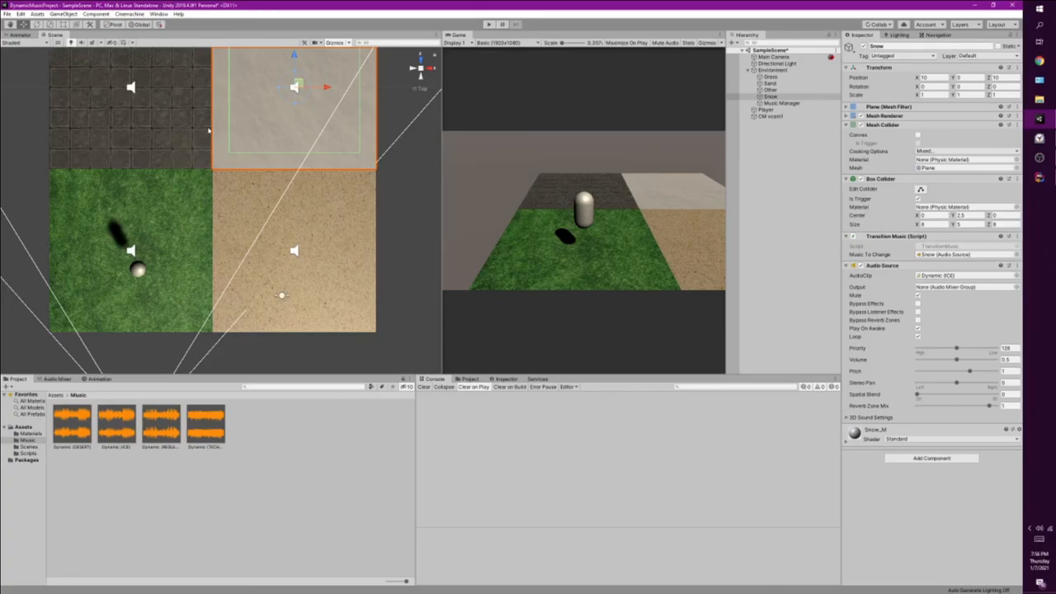
Run the scene in Play mode to test the stone tile's music transition
left_click(488, 24)
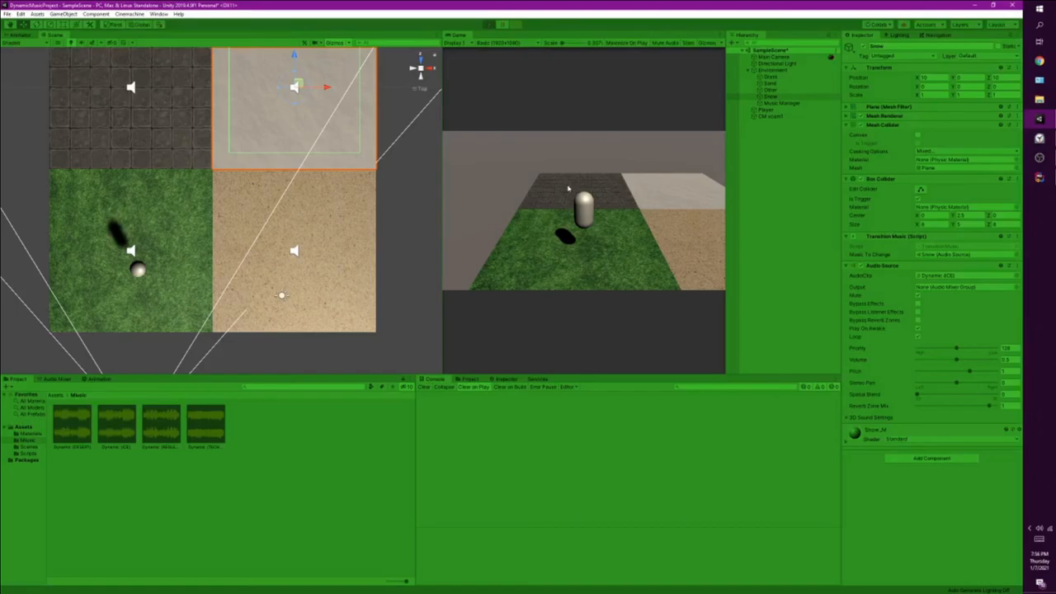